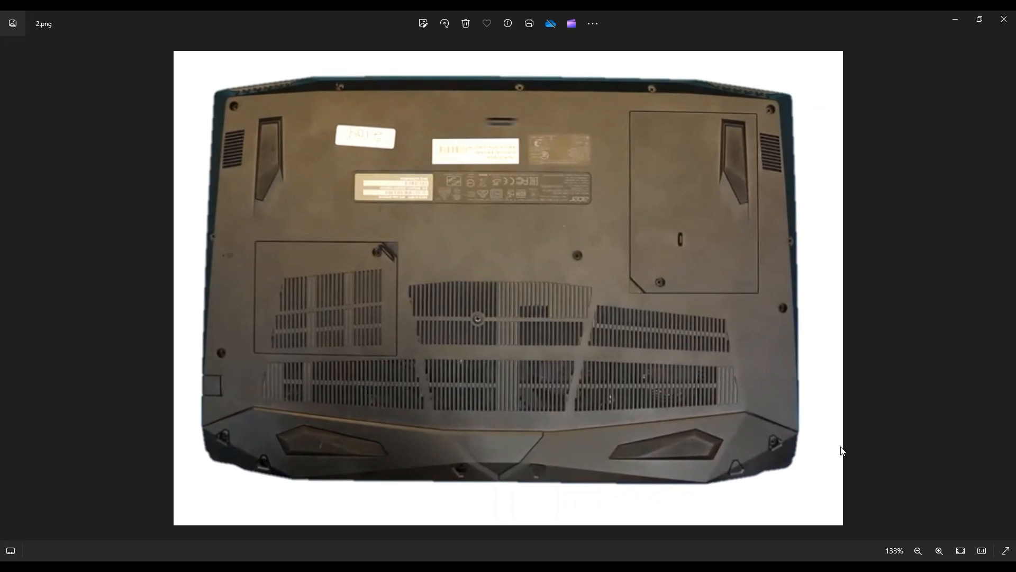
pyautogui.moveTo(791, 232)
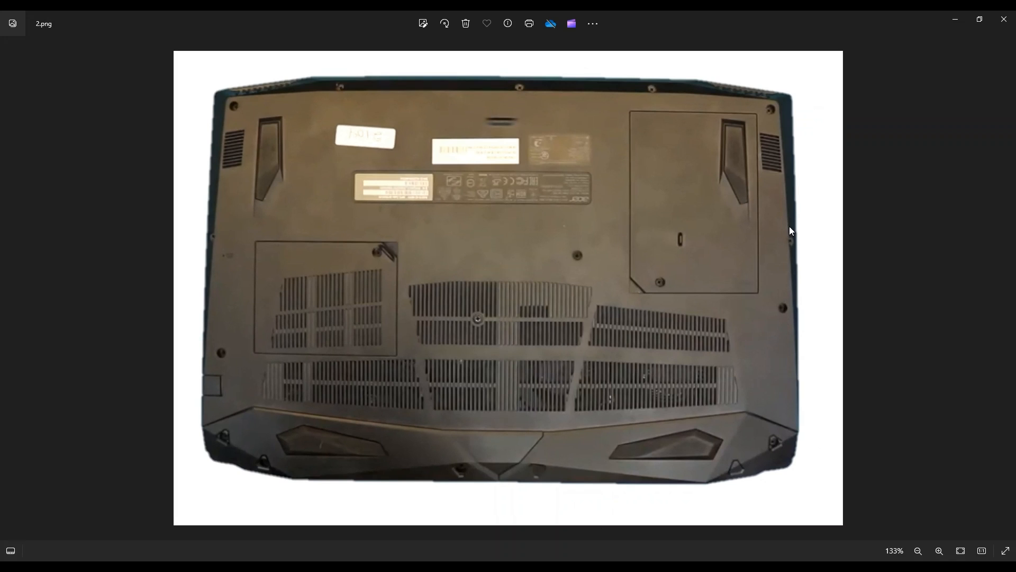
pyautogui.moveTo(388, 85)
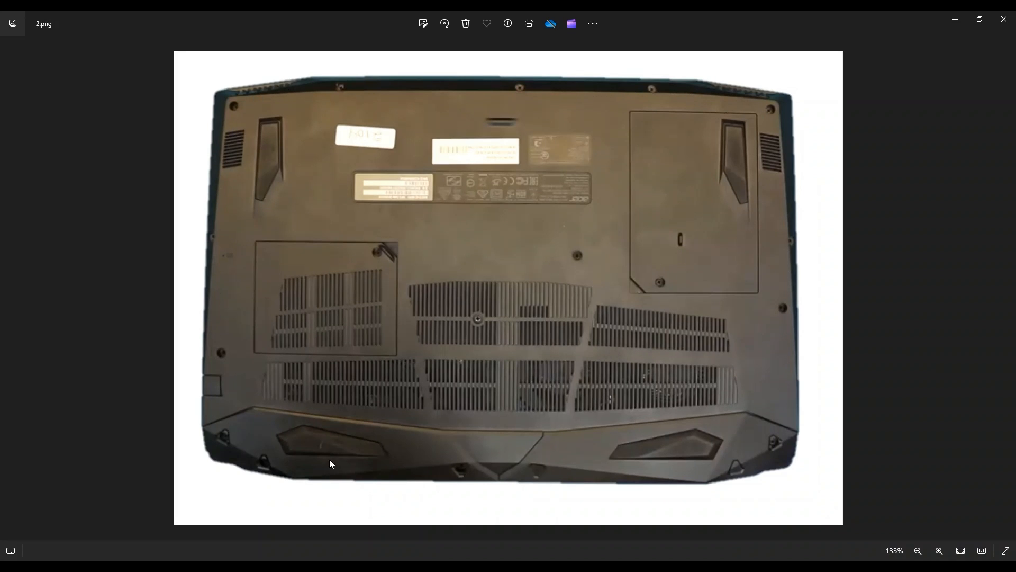
pyautogui.moveTo(482, 319)
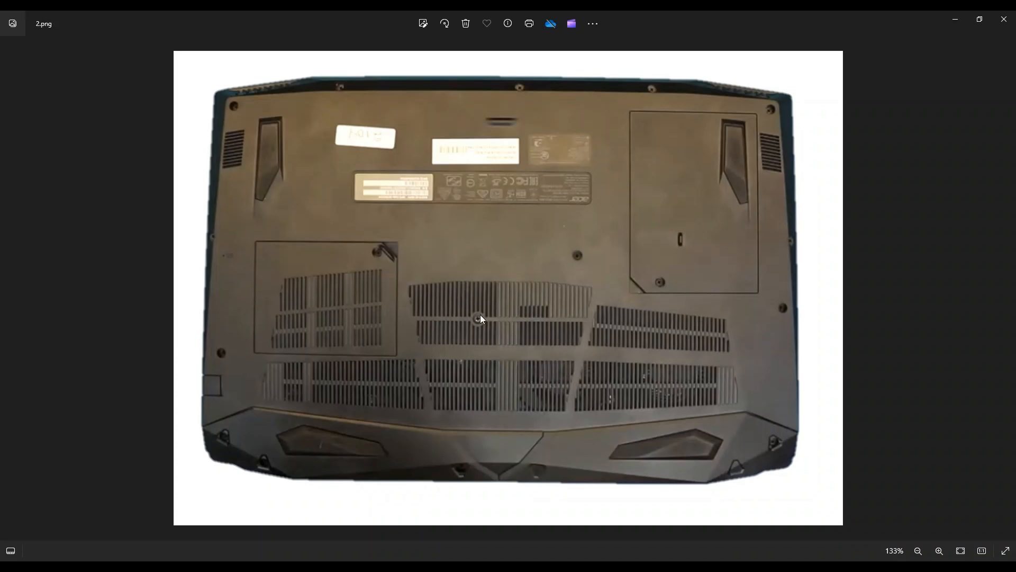
pyautogui.moveTo(492, 314)
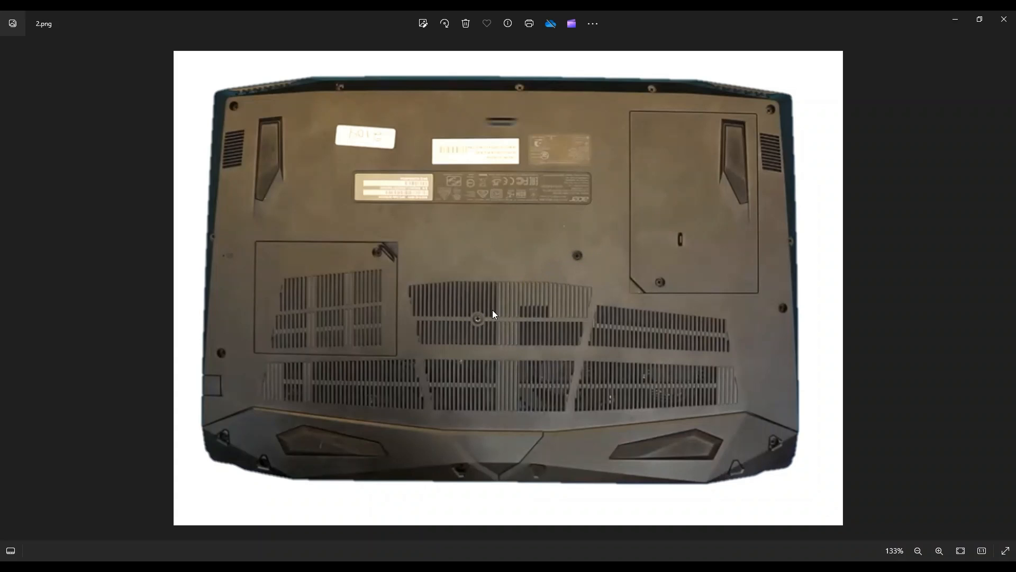
pyautogui.moveTo(636, 292)
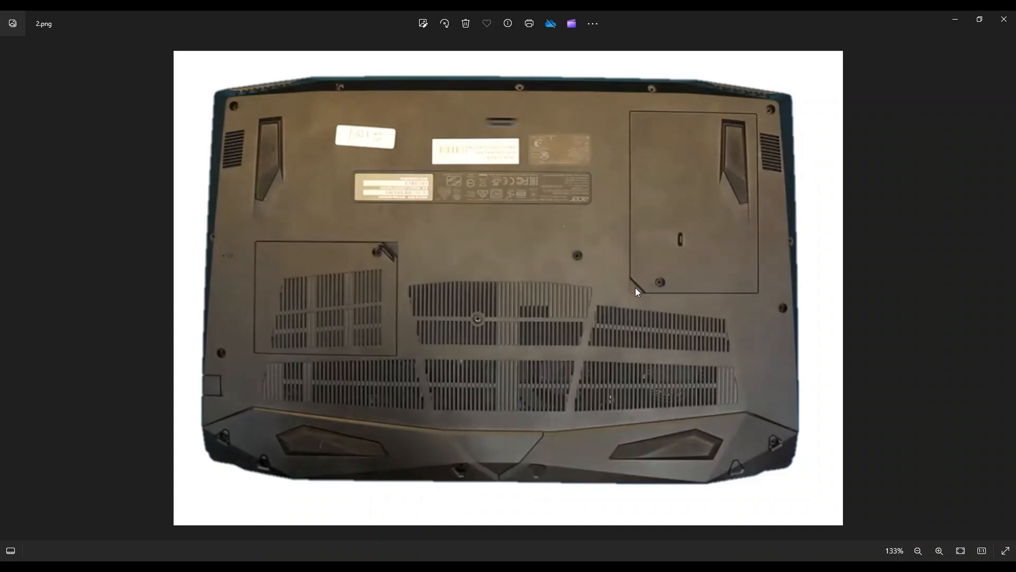
pyautogui.moveTo(702, 265)
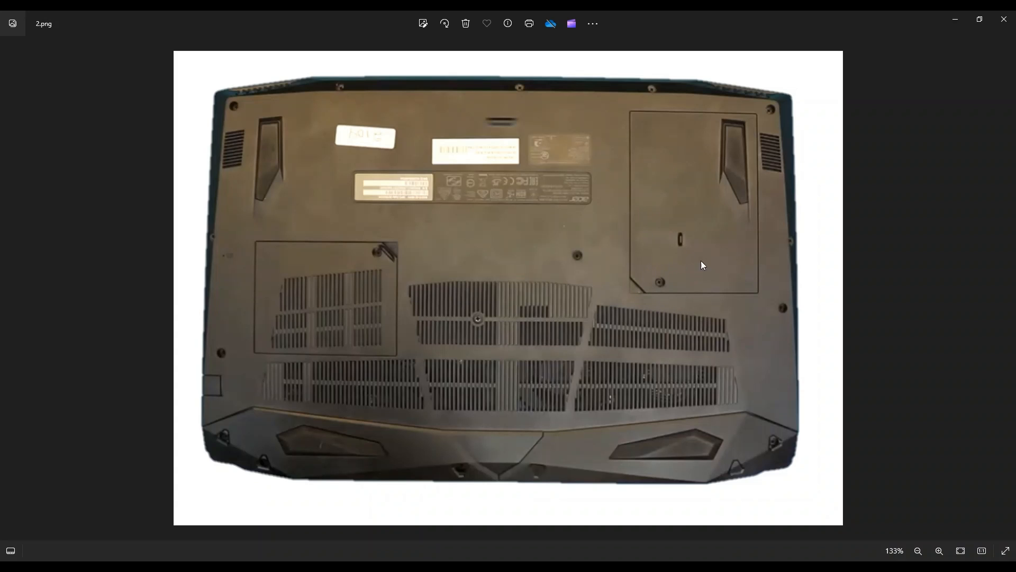
pyautogui.moveTo(265, 316)
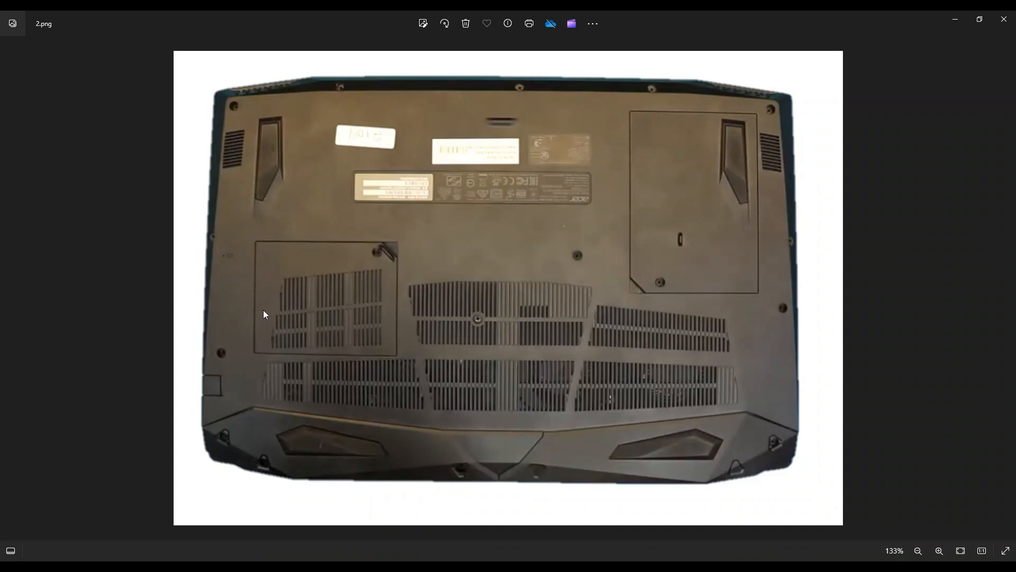
pyautogui.moveTo(713, 204)
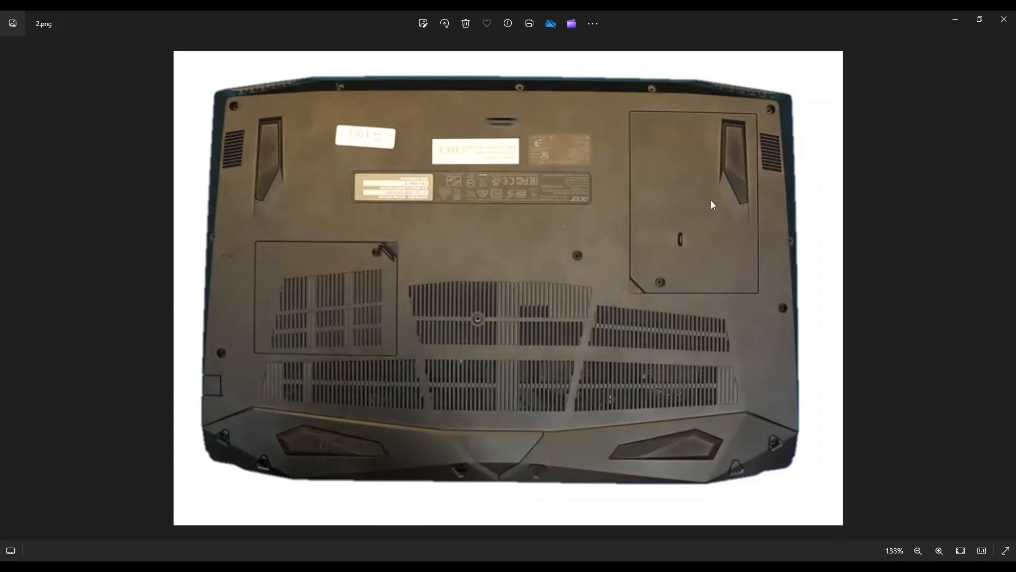
pyautogui.moveTo(651, 277)
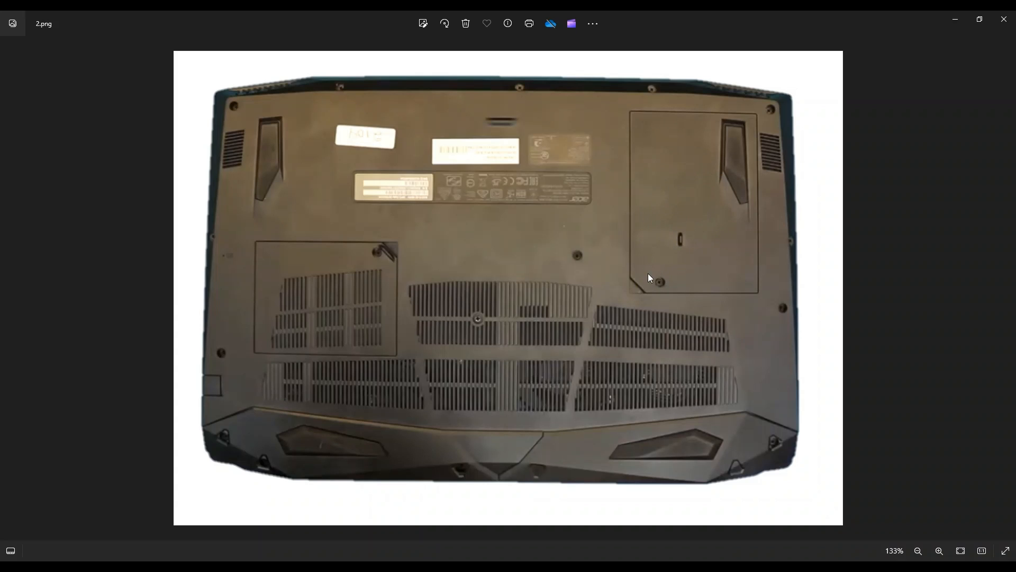
pyautogui.moveTo(703, 247)
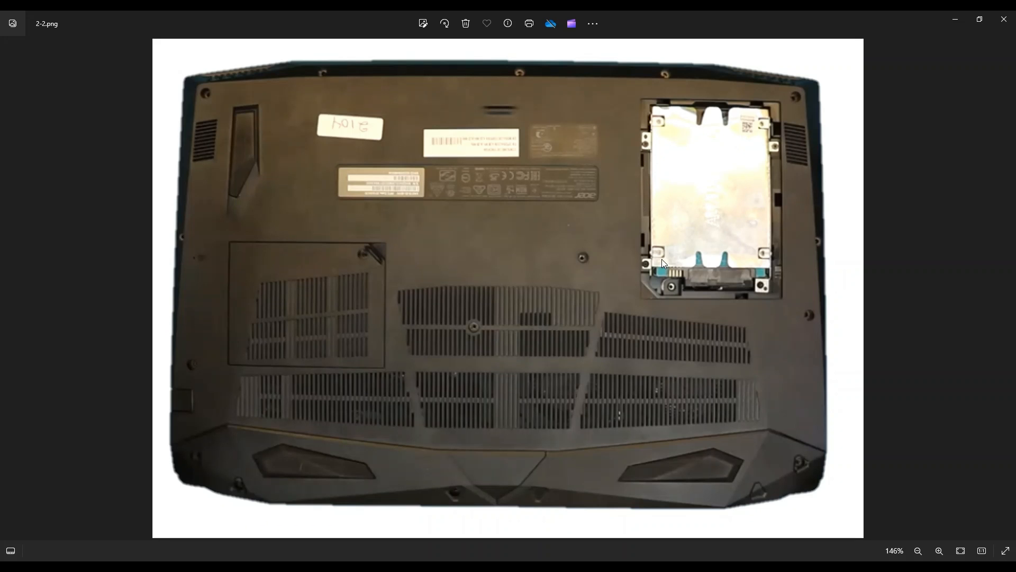
pyautogui.moveTo(697, 163)
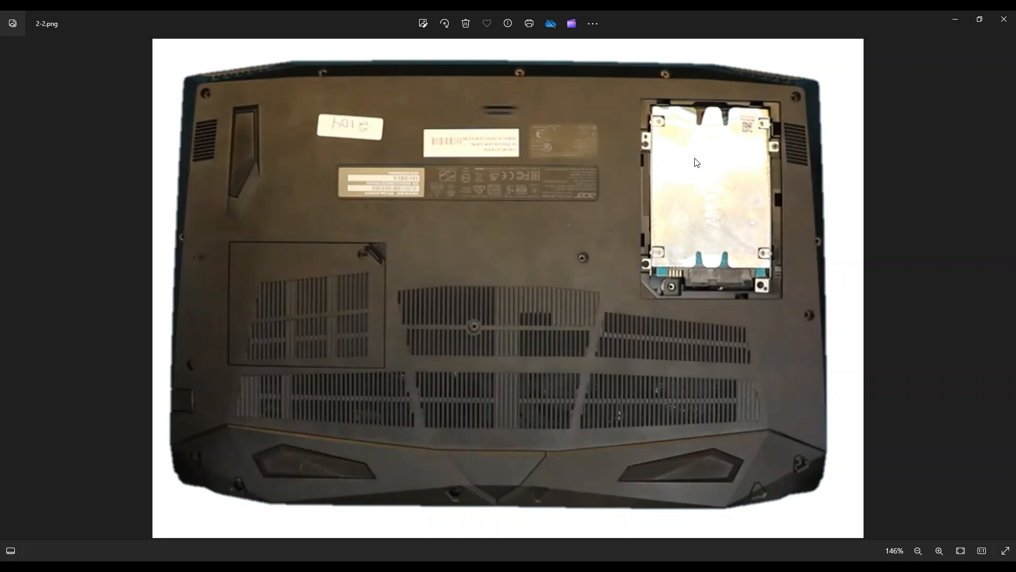
pyautogui.moveTo(648, 148)
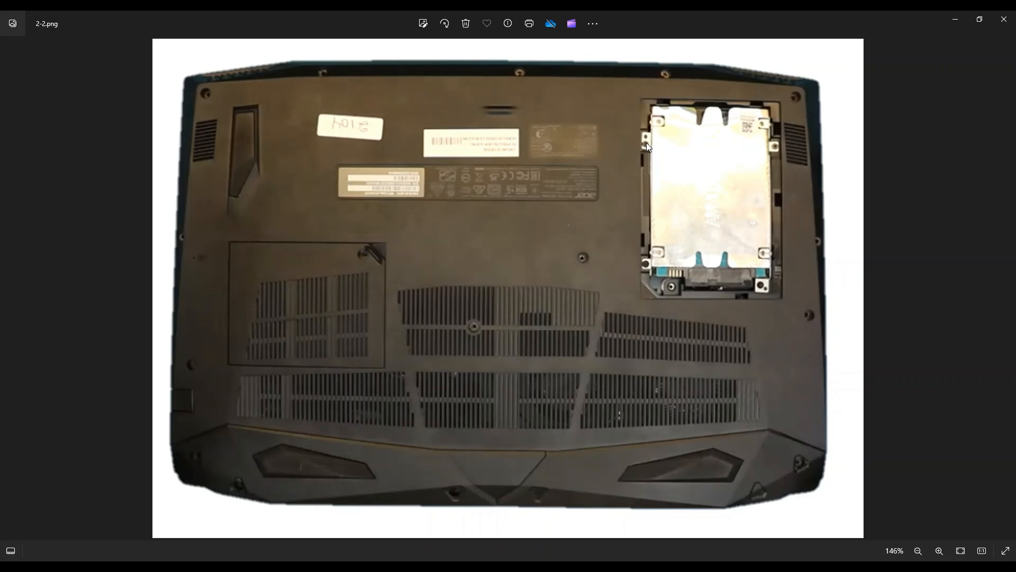
pyautogui.moveTo(769, 188)
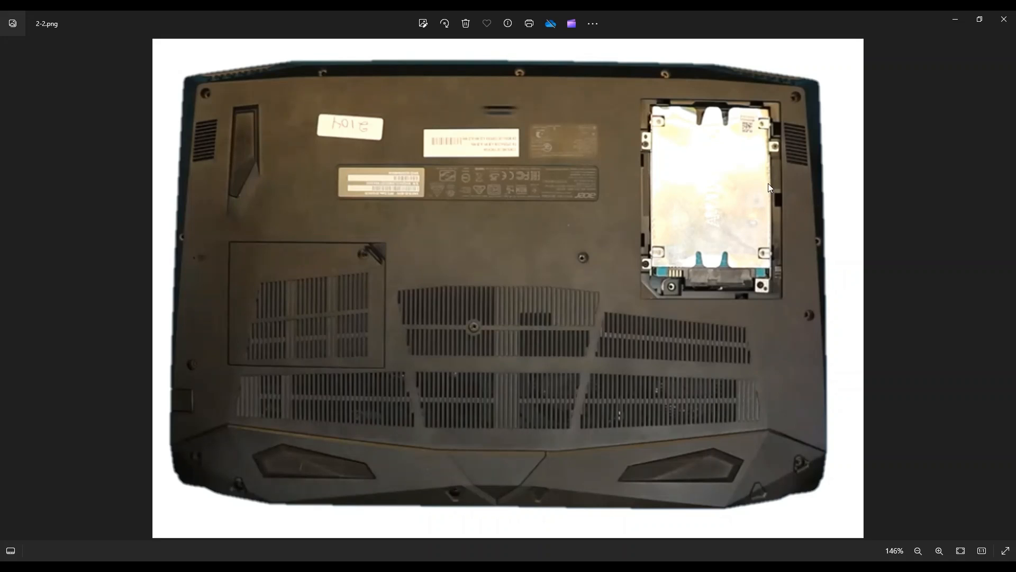
pyautogui.moveTo(757, 288)
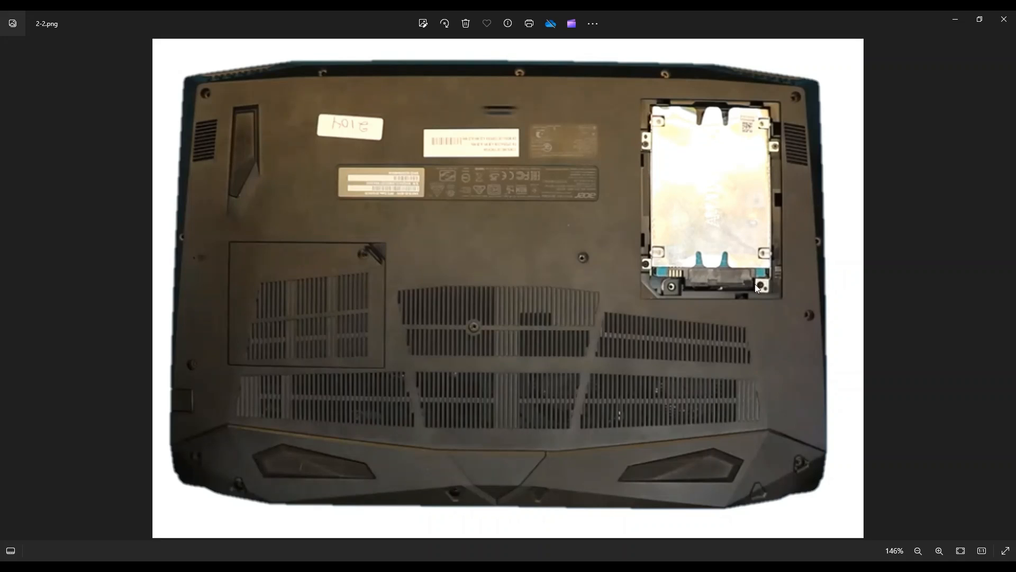
pyautogui.moveTo(781, 156)
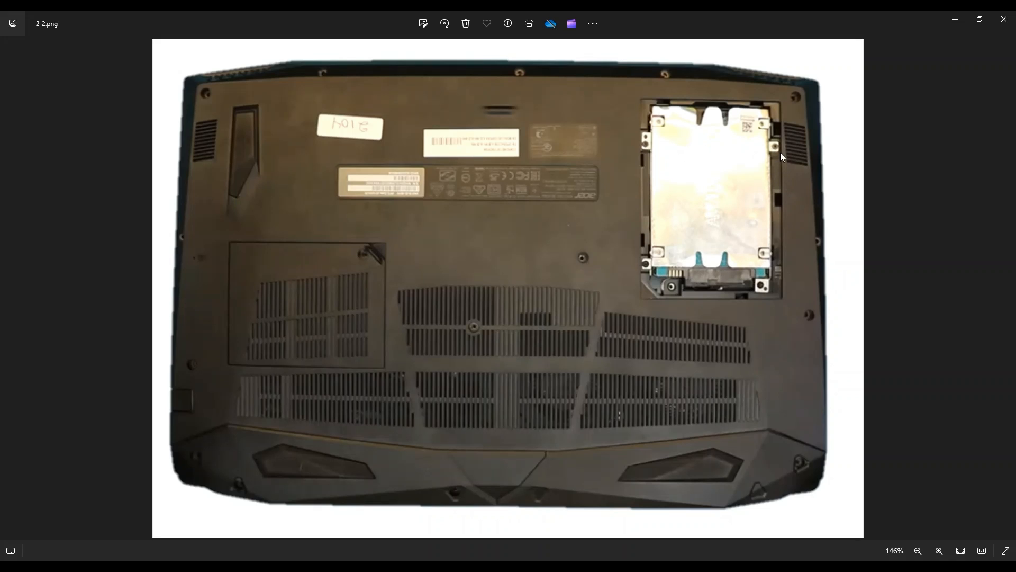
pyautogui.moveTo(636, 237)
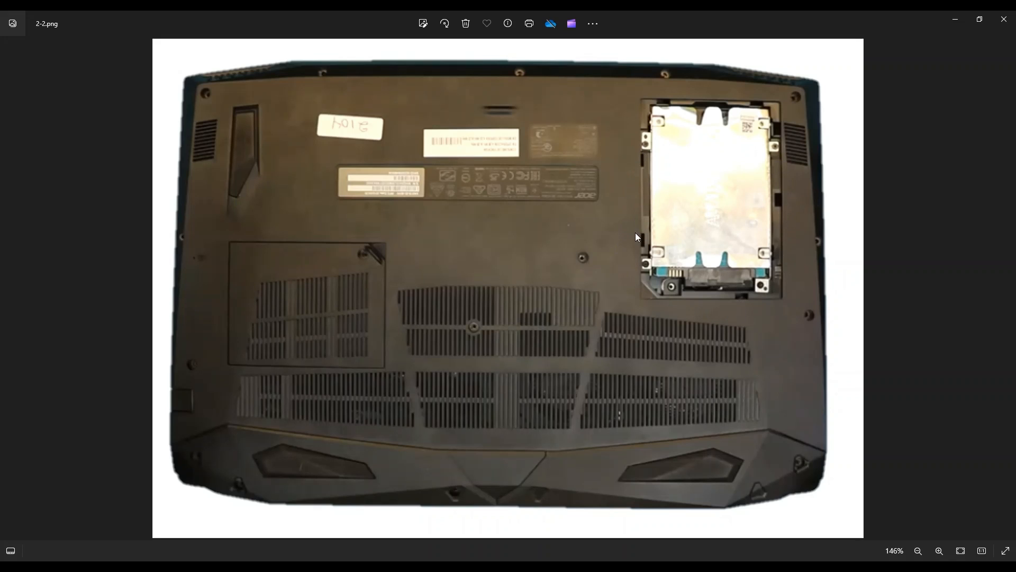
pyautogui.moveTo(720, 126)
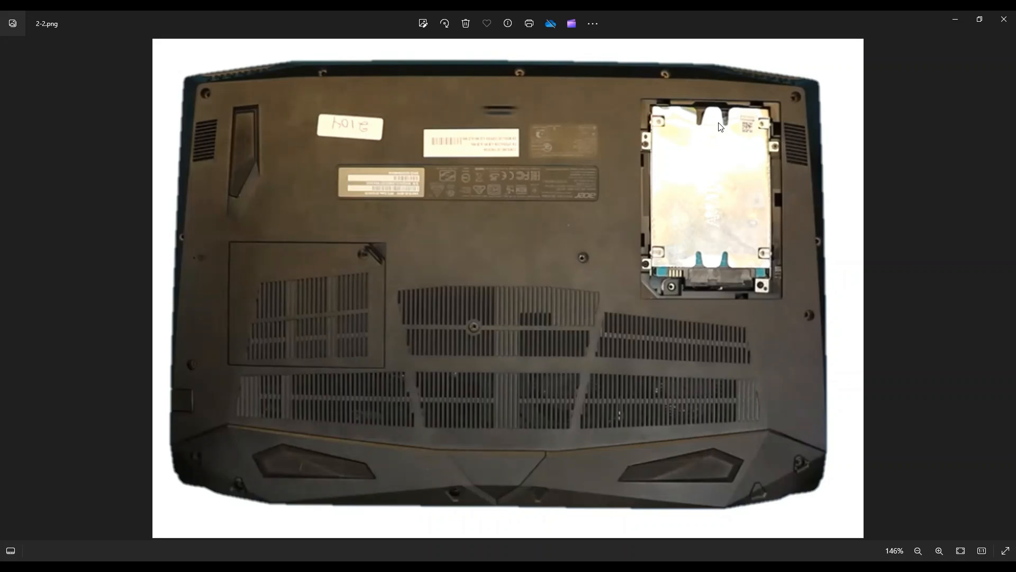
pyautogui.moveTo(710, 288)
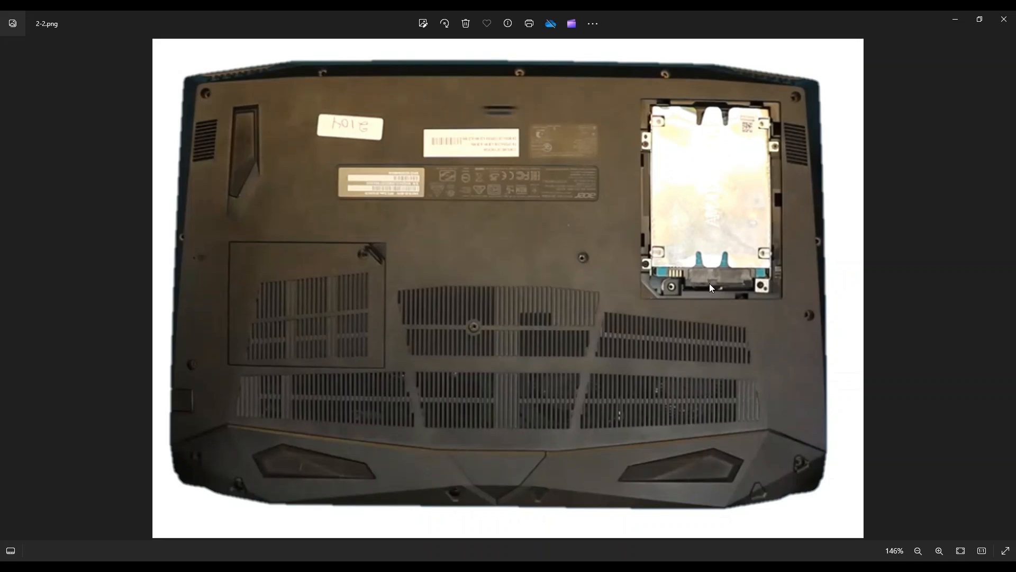
pyautogui.moveTo(721, 284)
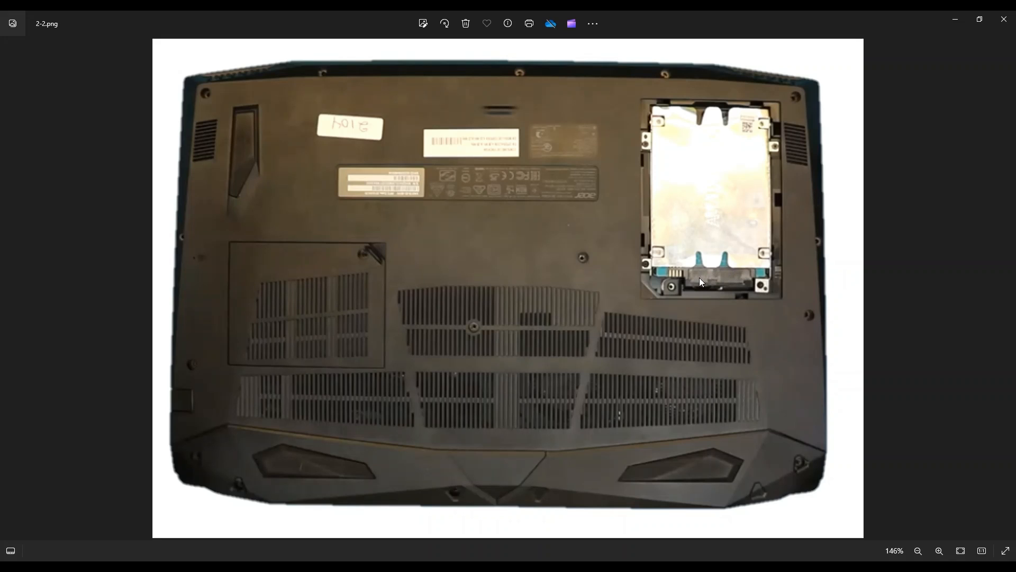
pyautogui.moveTo(599, 362)
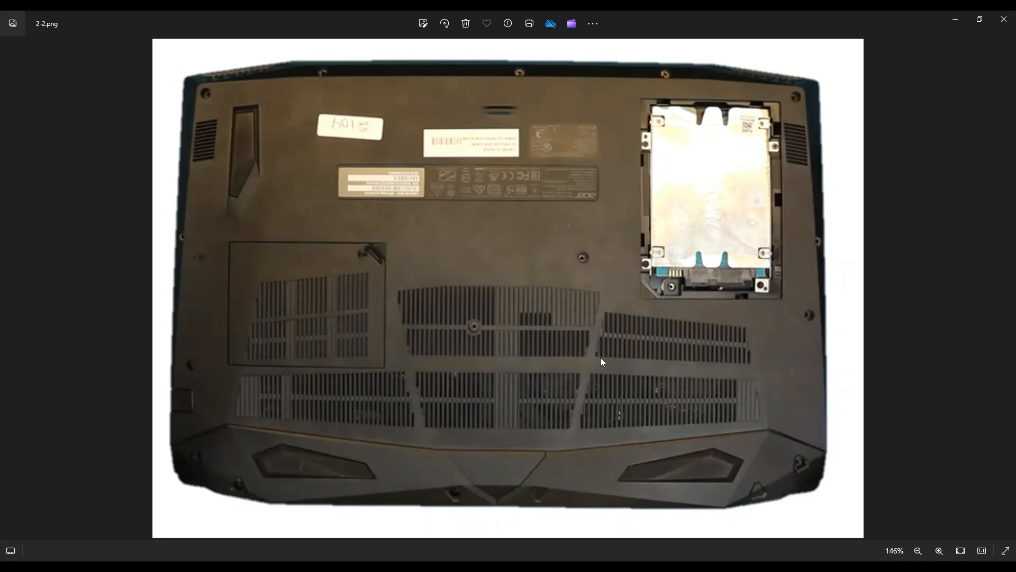
pyautogui.moveTo(688, 270)
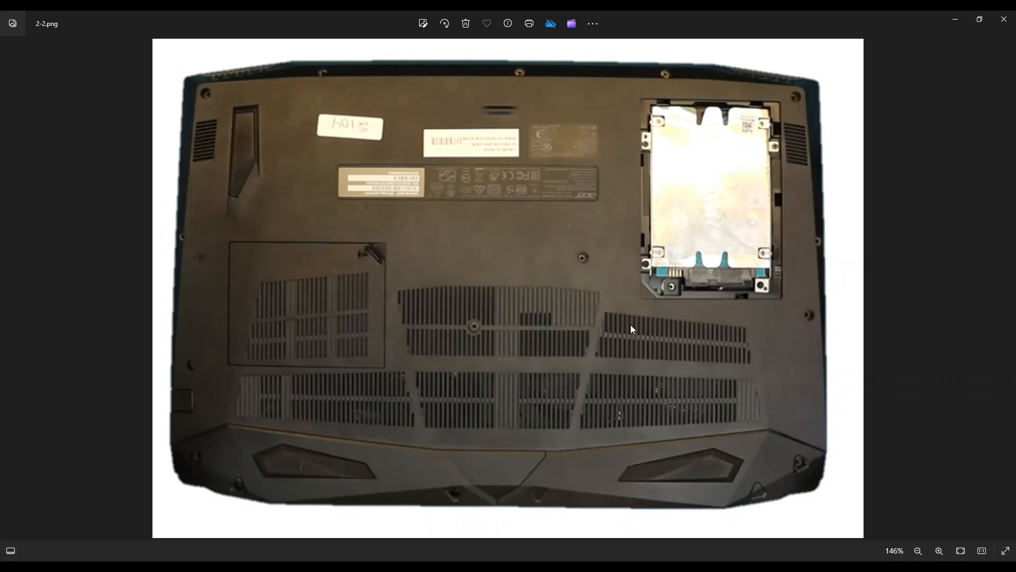
pyautogui.moveTo(543, 240)
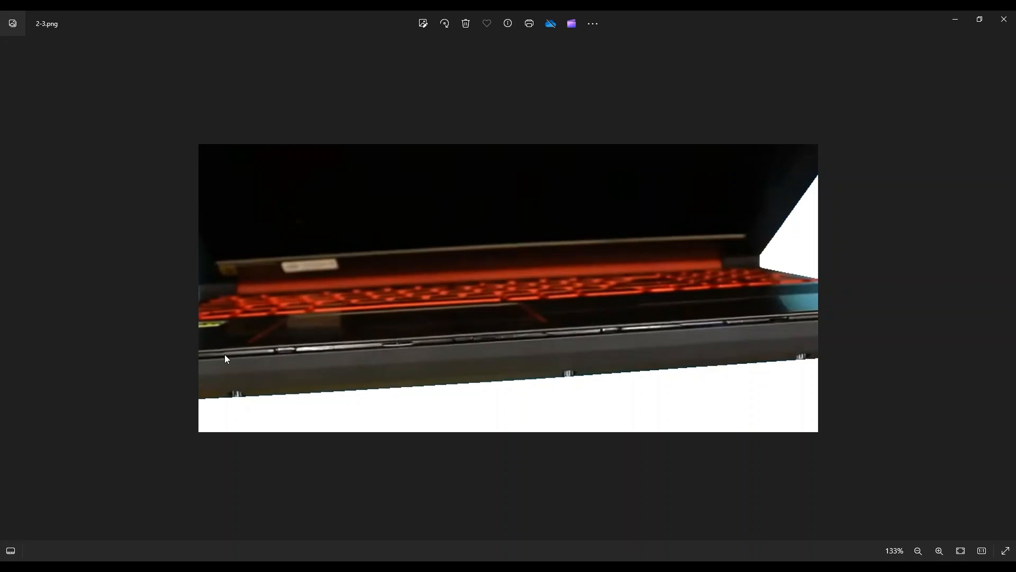
pyautogui.moveTo(502, 336)
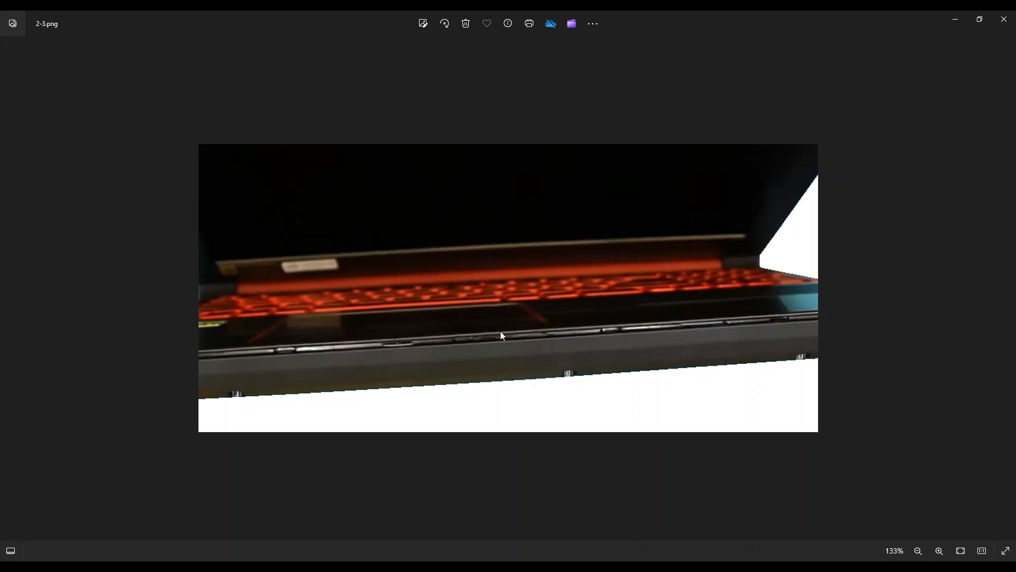
pyautogui.moveTo(609, 309)
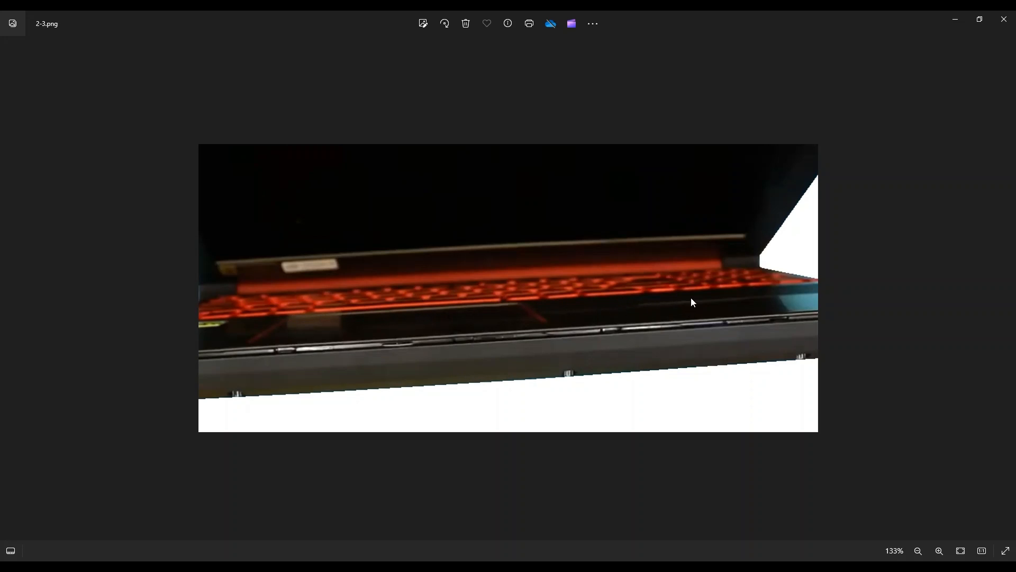
pyautogui.moveTo(408, 351)
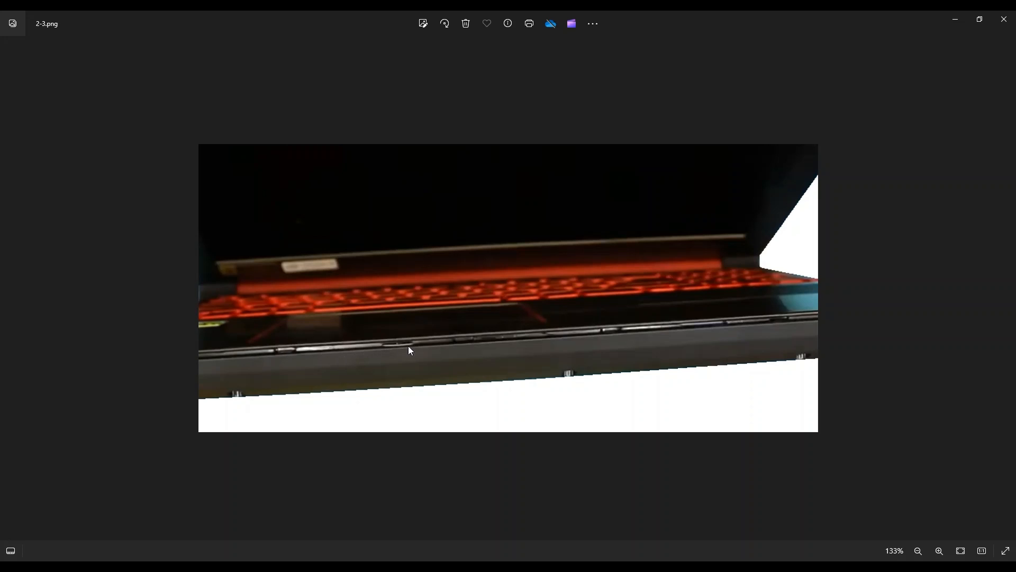
pyautogui.moveTo(733, 327)
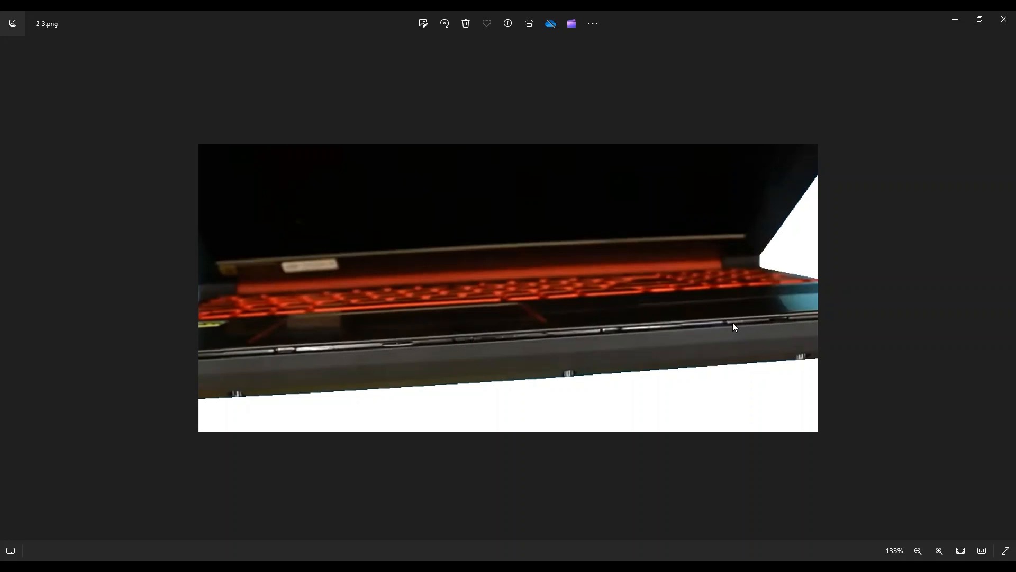
pyautogui.moveTo(310, 352)
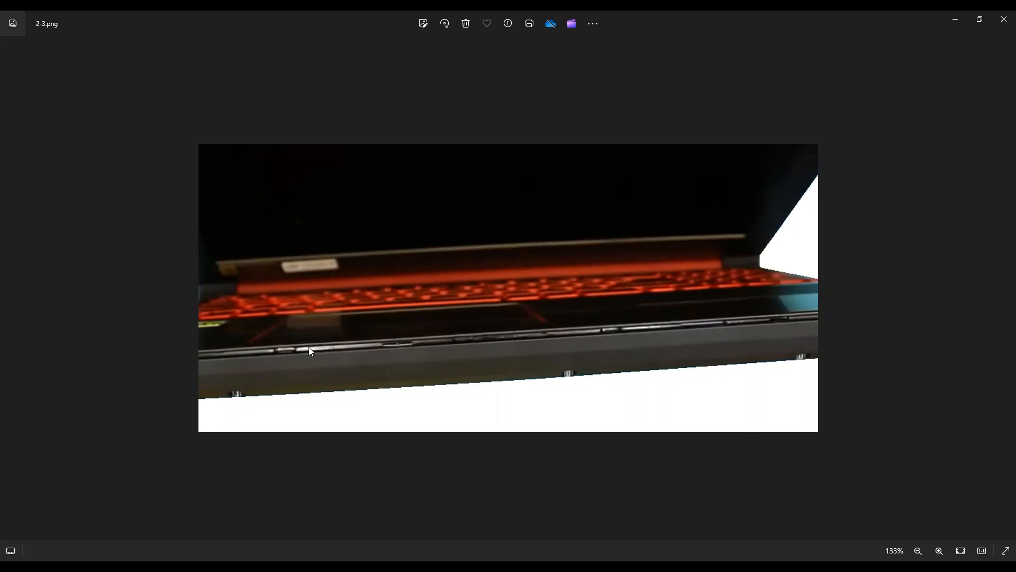
pyautogui.moveTo(509, 338)
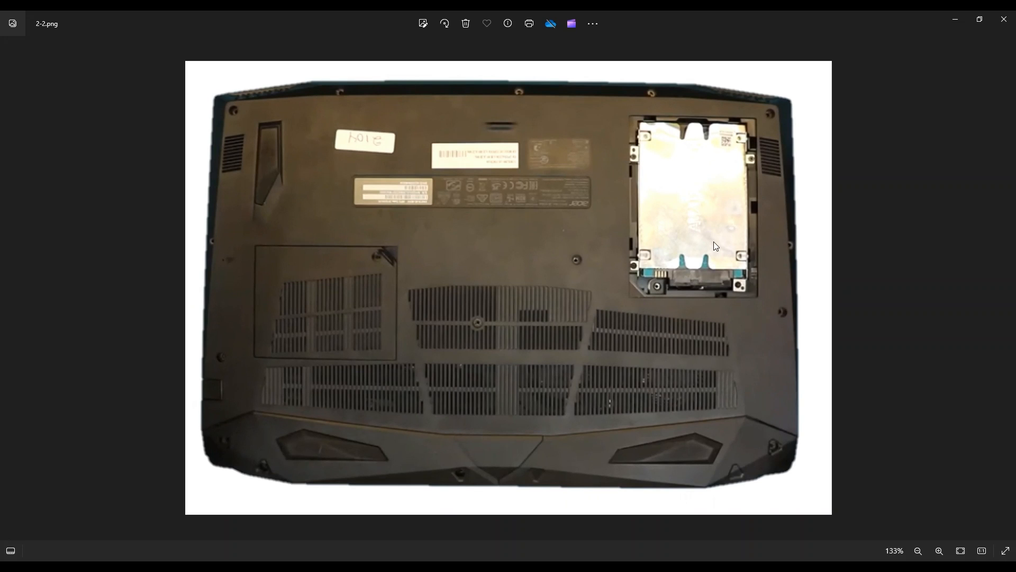
pyautogui.moveTo(700, 180)
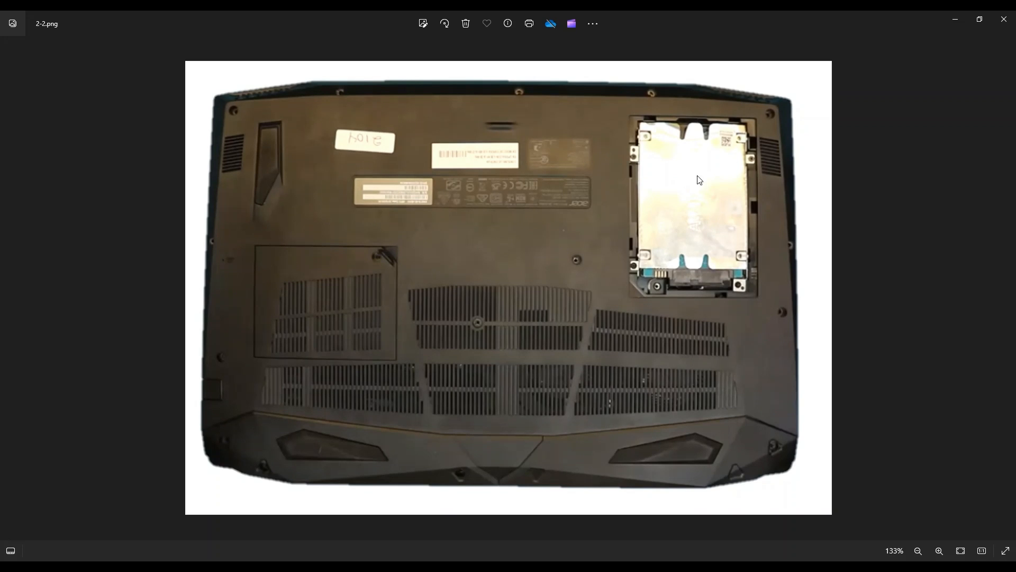
pyautogui.moveTo(699, 205)
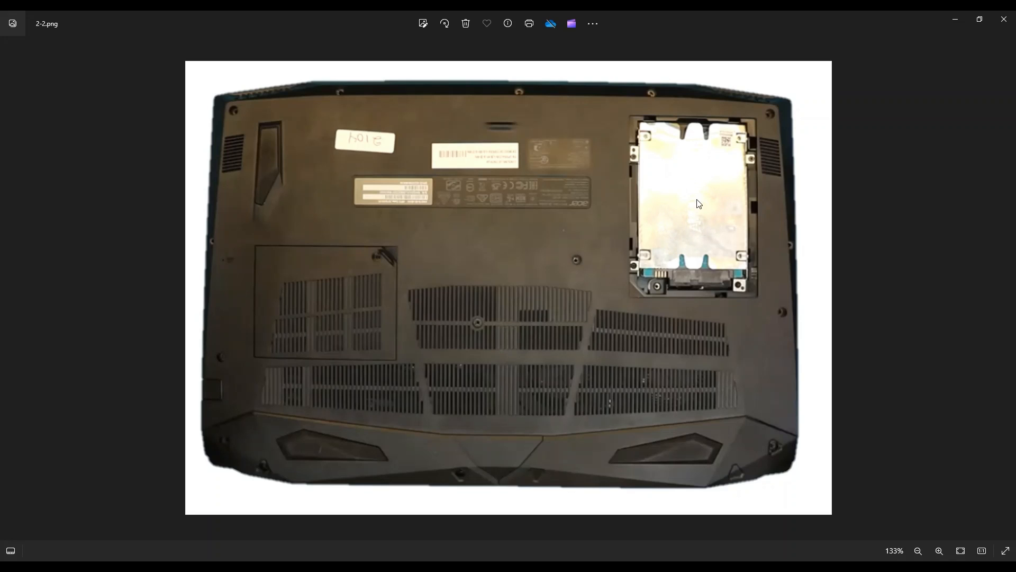
pyautogui.moveTo(354, 467)
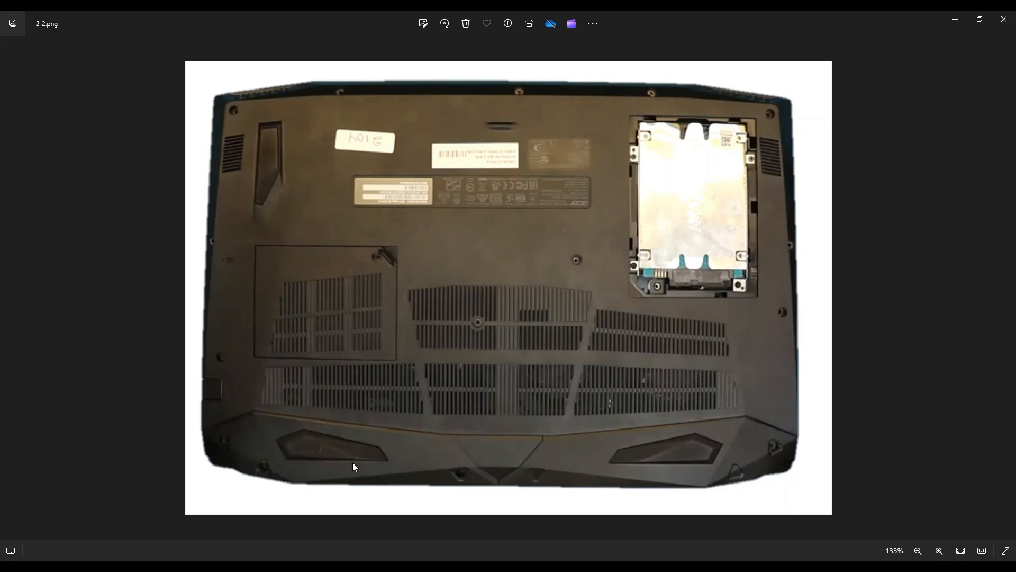
pyautogui.moveTo(247, 442)
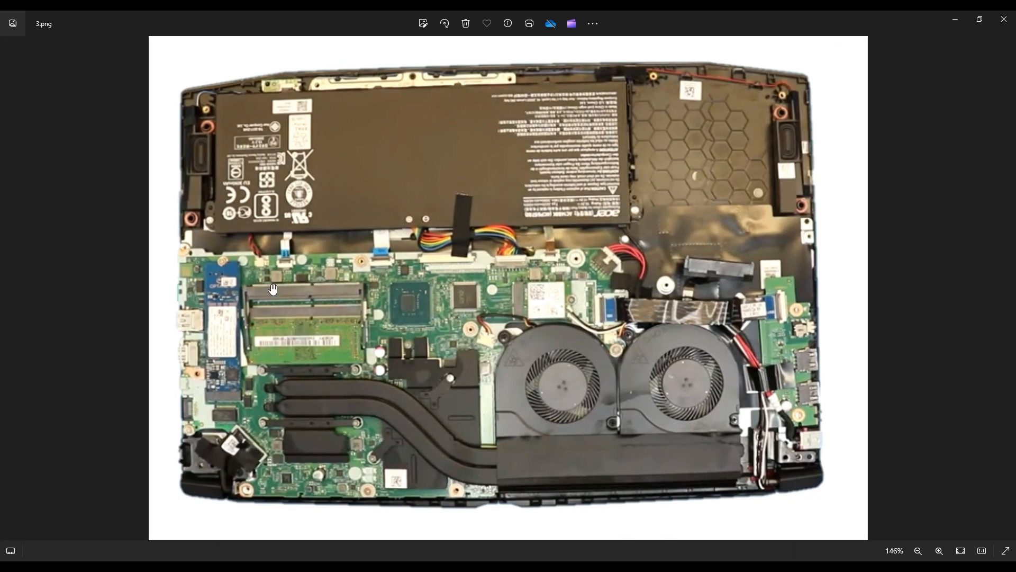
pyautogui.moveTo(636, 488)
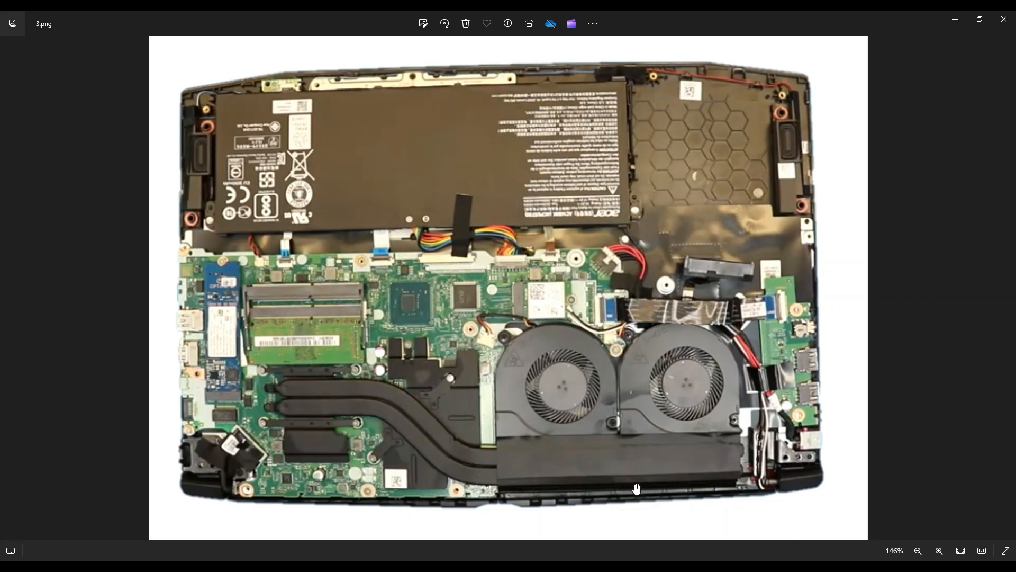
pyautogui.moveTo(862, 515)
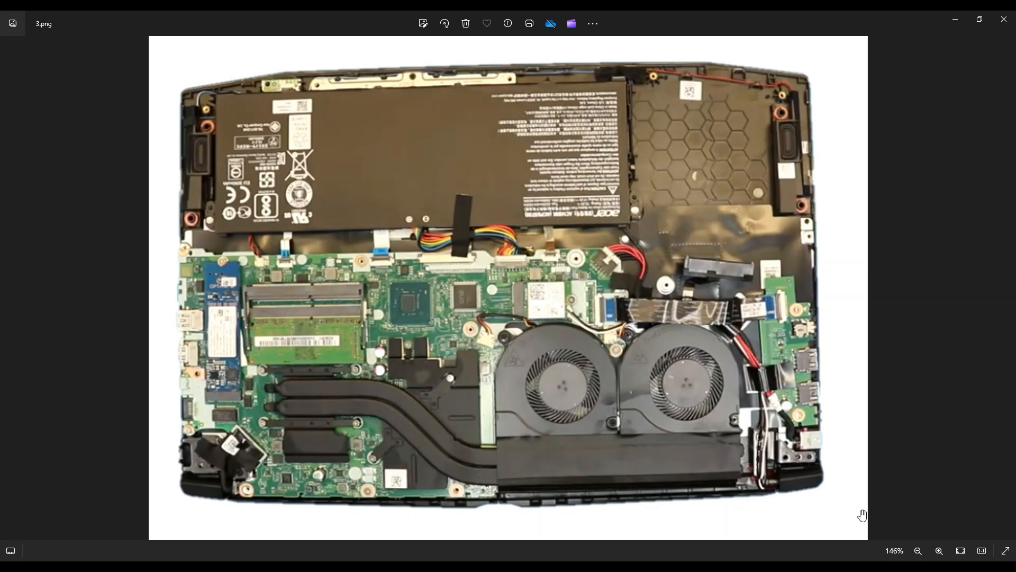
pyautogui.moveTo(443, 438)
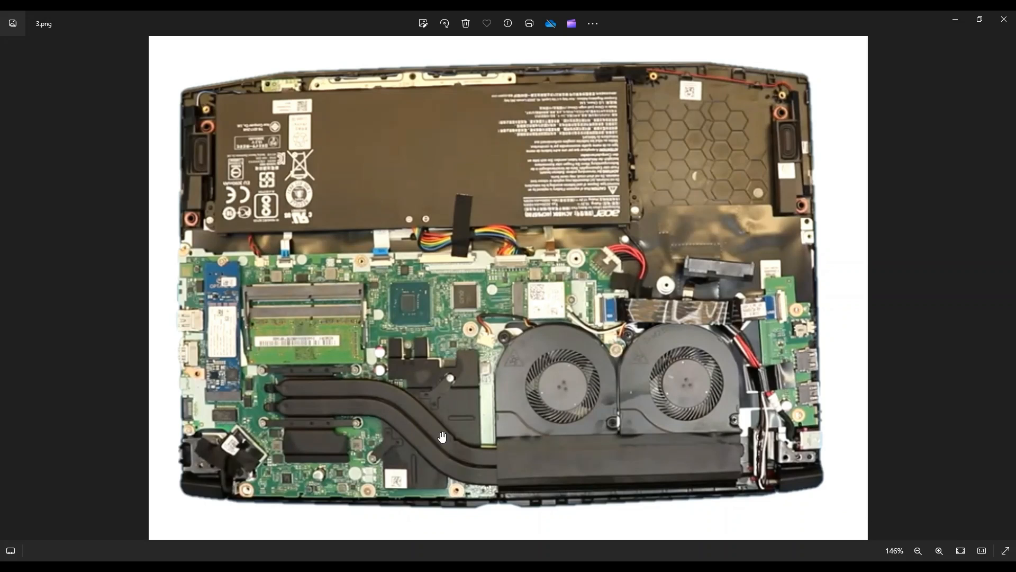
pyautogui.moveTo(558, 340)
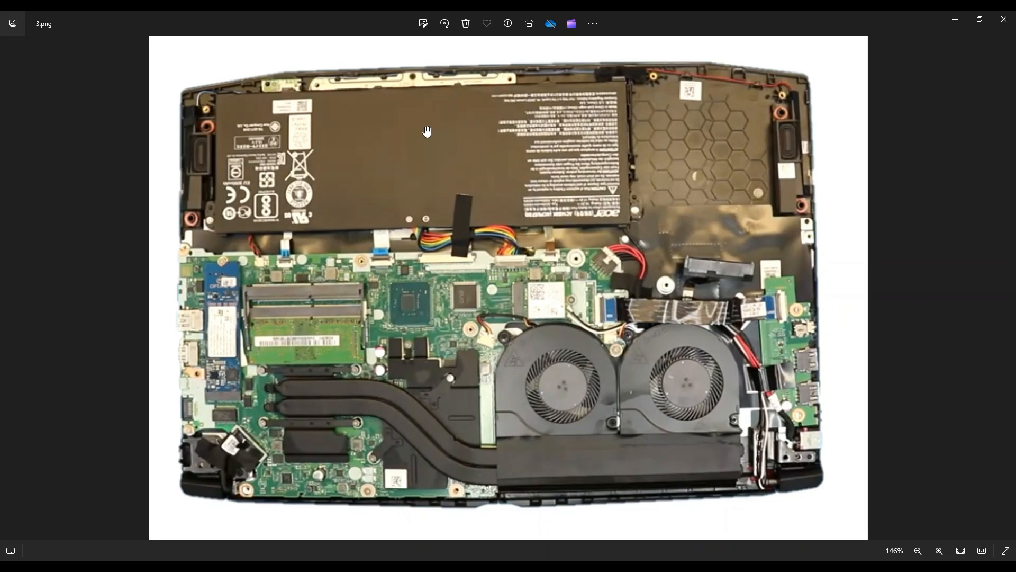
pyautogui.moveTo(370, 173)
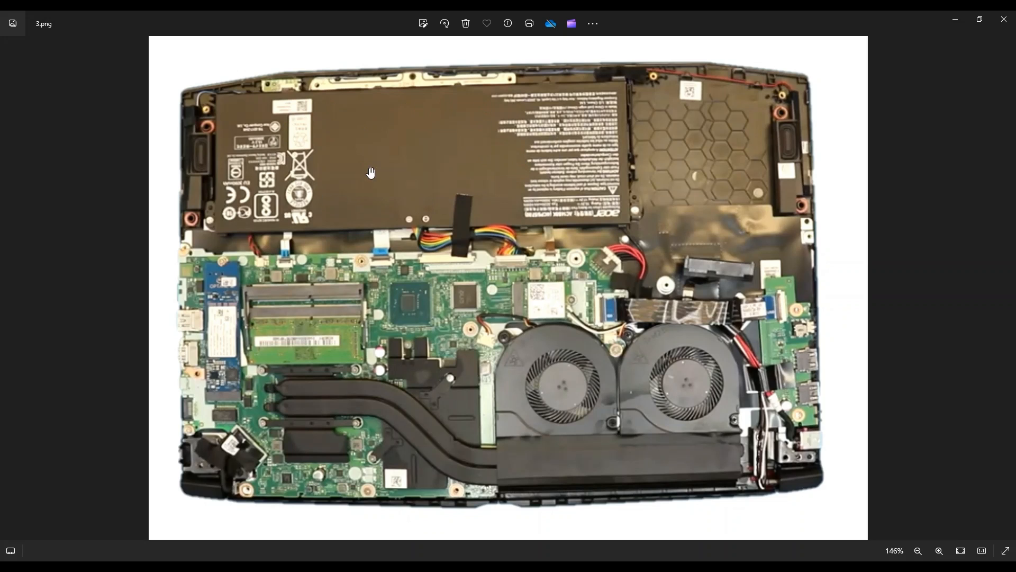
pyautogui.moveTo(617, 209)
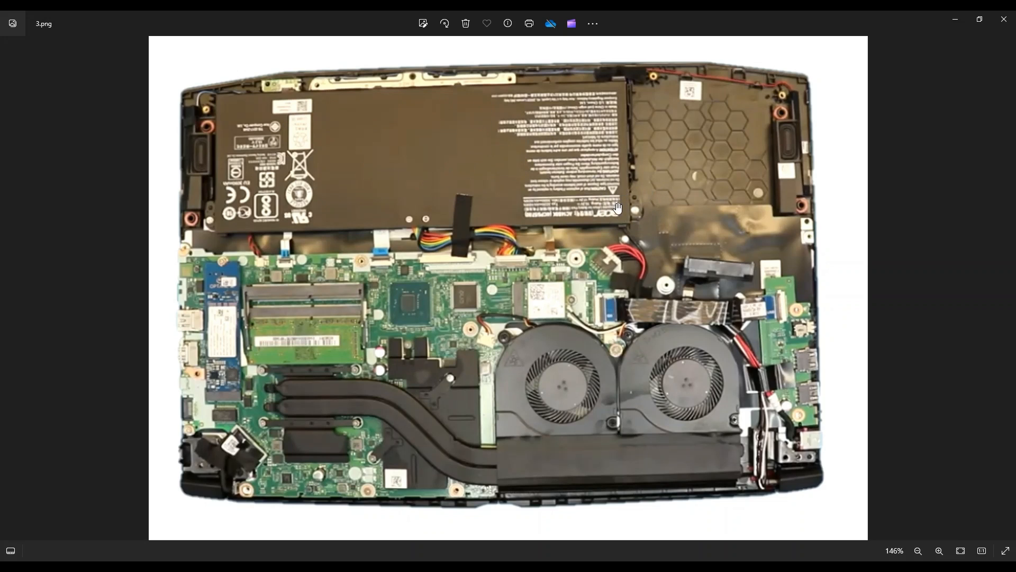
pyautogui.moveTo(204, 221)
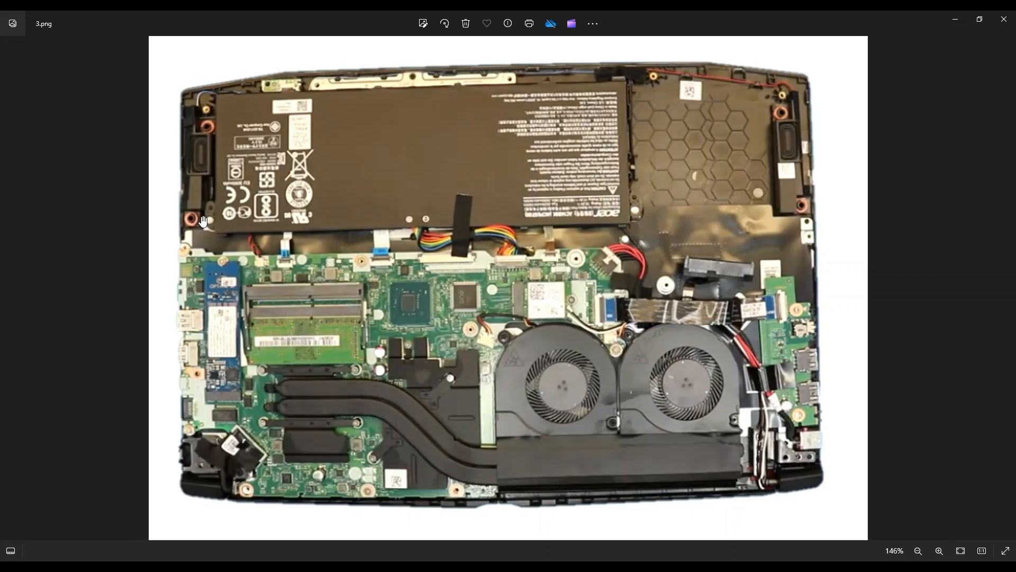
pyautogui.moveTo(549, 255)
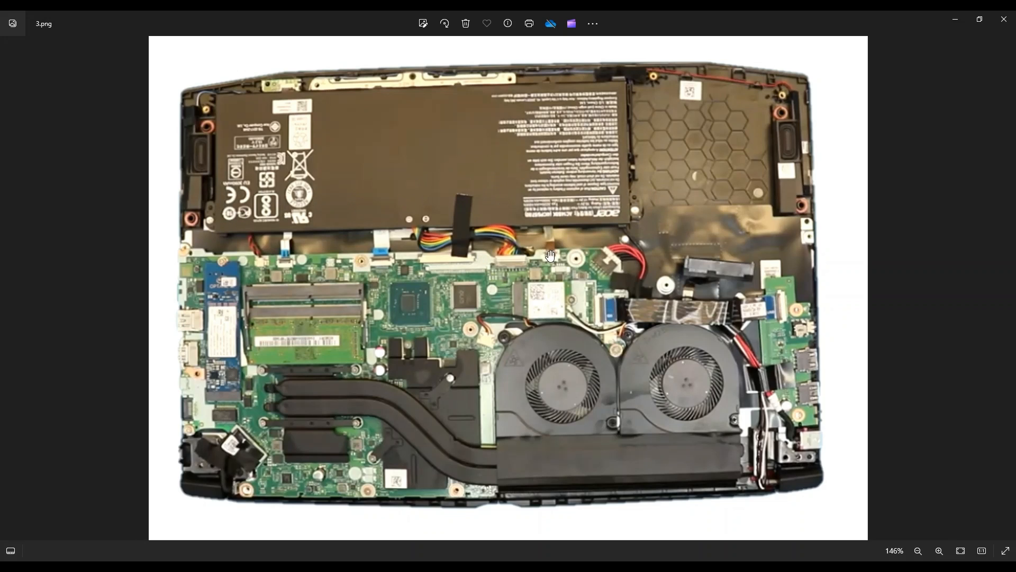
pyautogui.moveTo(478, 243)
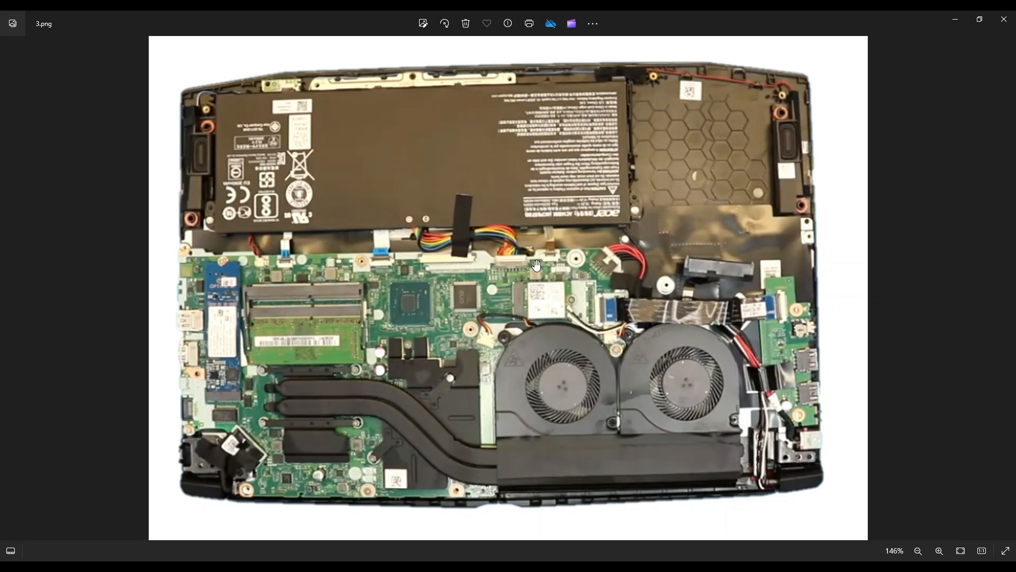
pyautogui.moveTo(482, 233)
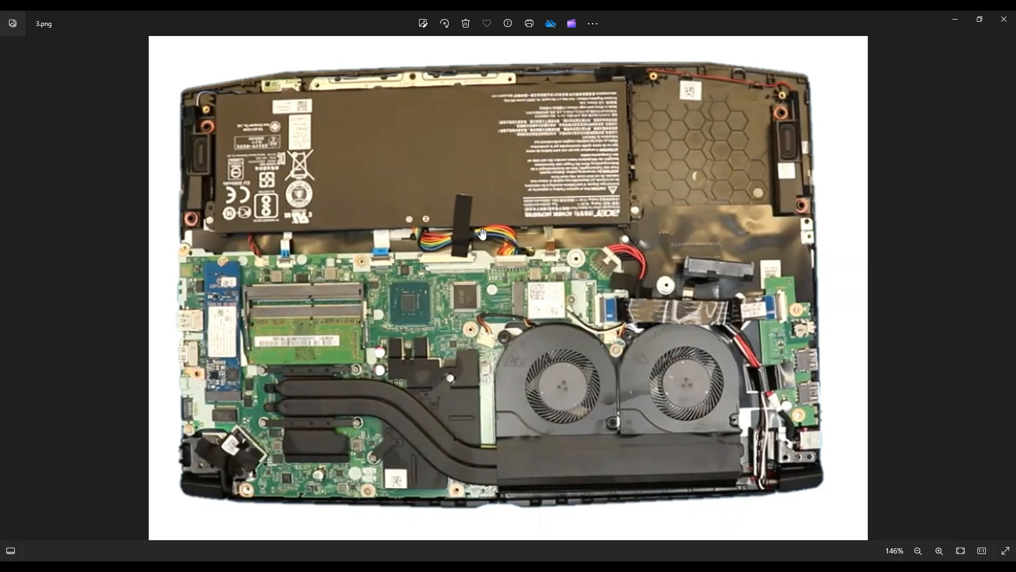
pyautogui.moveTo(427, 206)
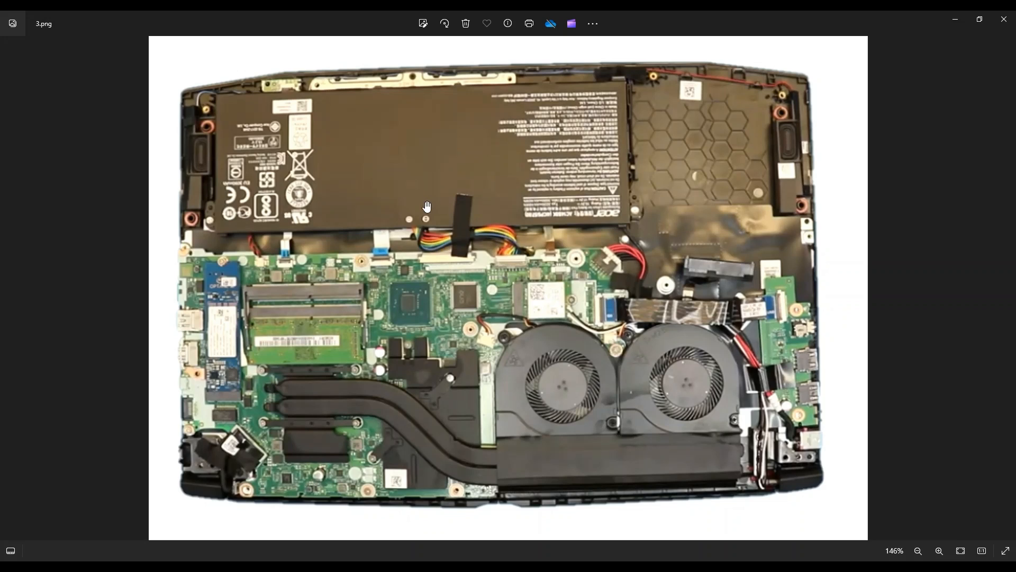
pyautogui.moveTo(481, 248)
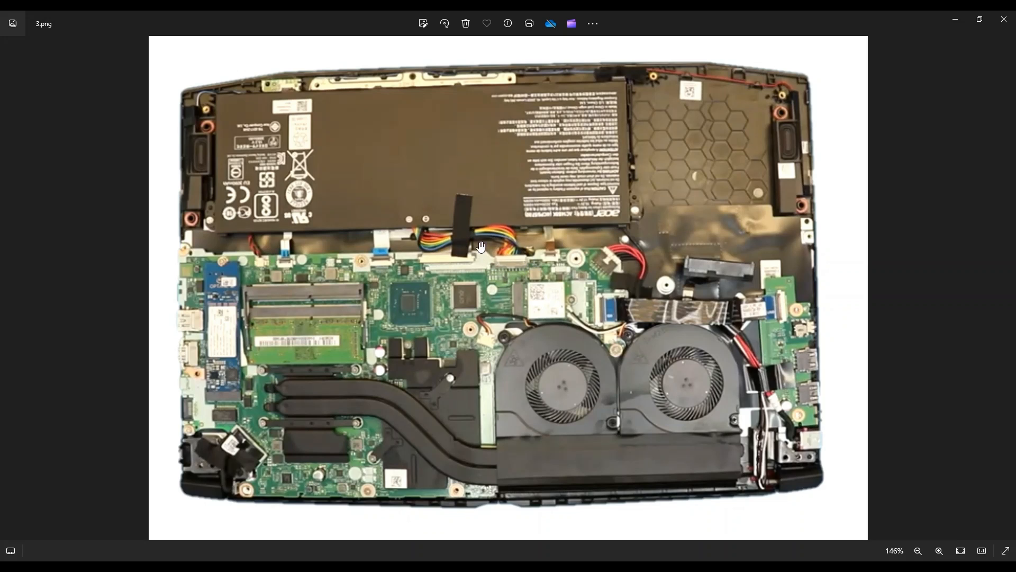
pyautogui.moveTo(511, 265)
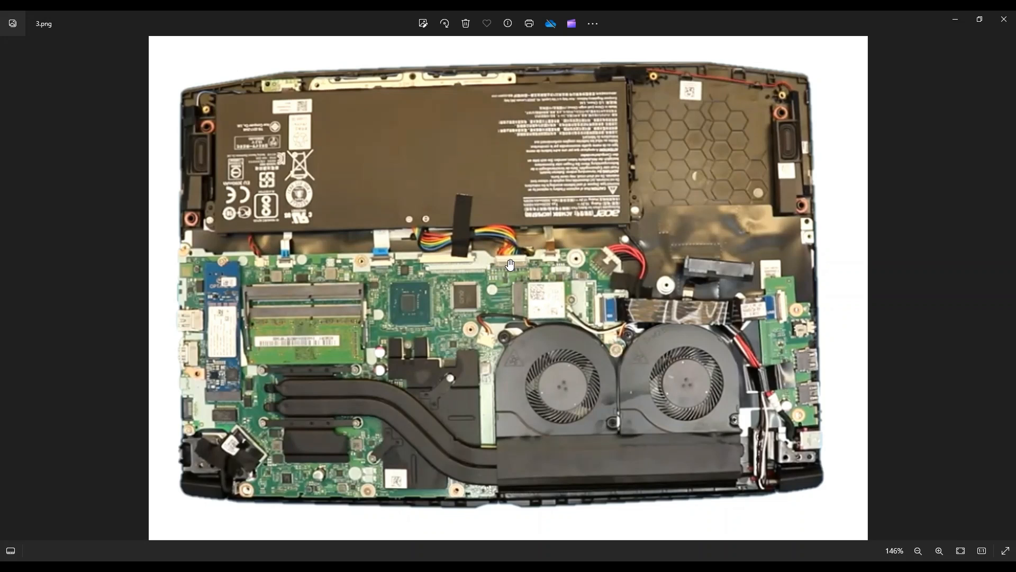
pyautogui.moveTo(495, 278)
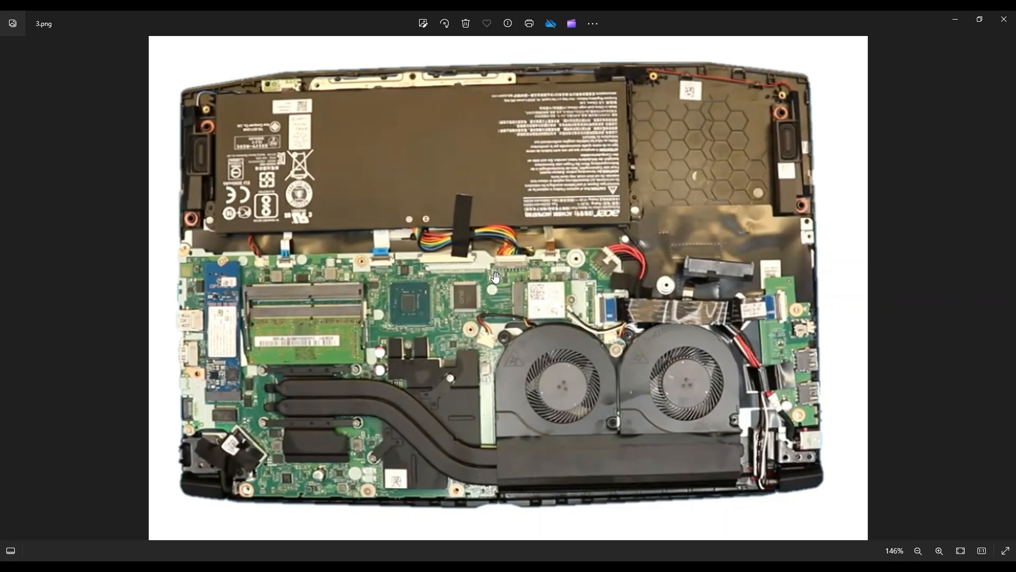
pyautogui.moveTo(495, 256)
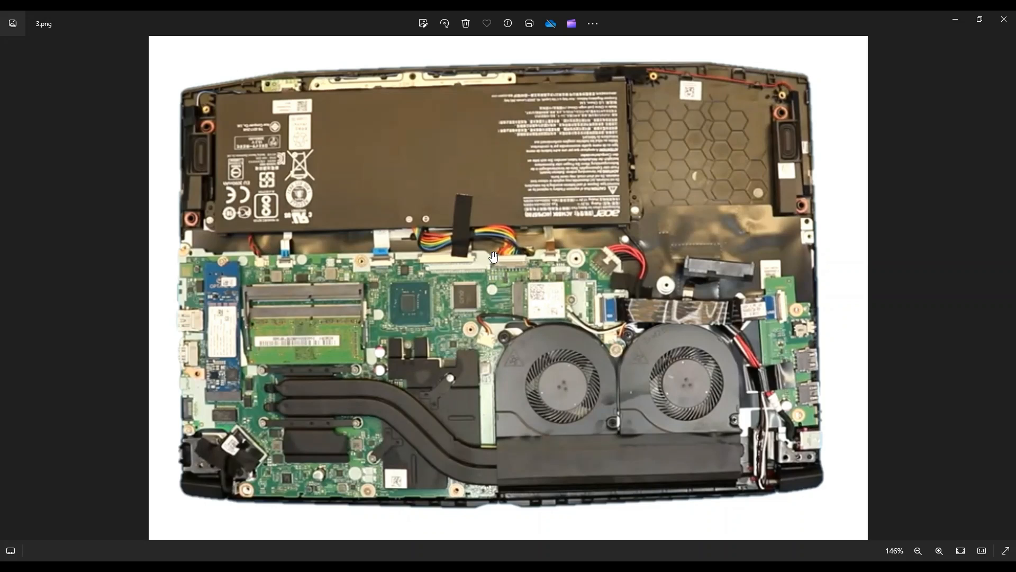
pyautogui.moveTo(526, 261)
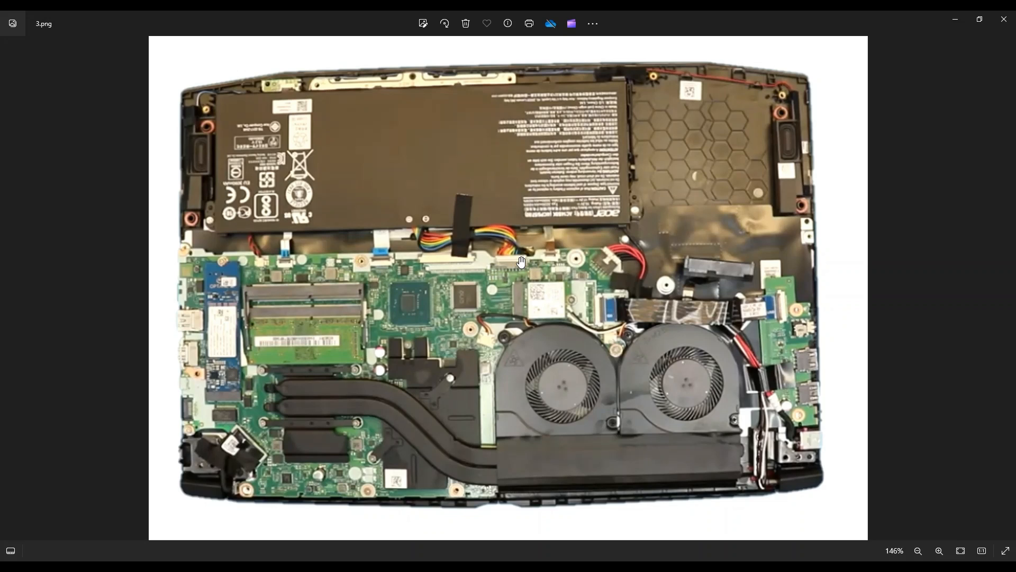
pyautogui.moveTo(509, 277)
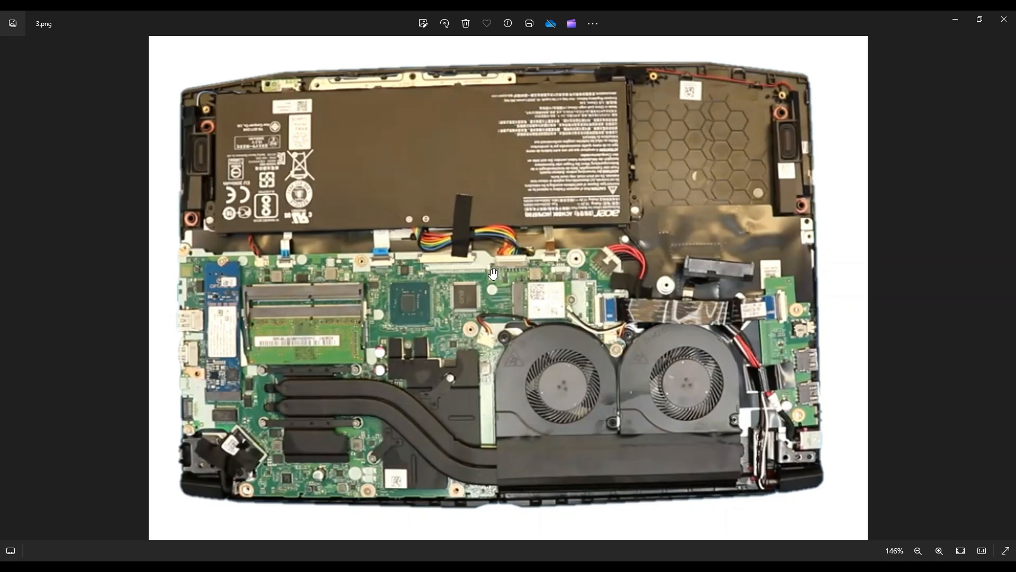
pyautogui.moveTo(452, 213)
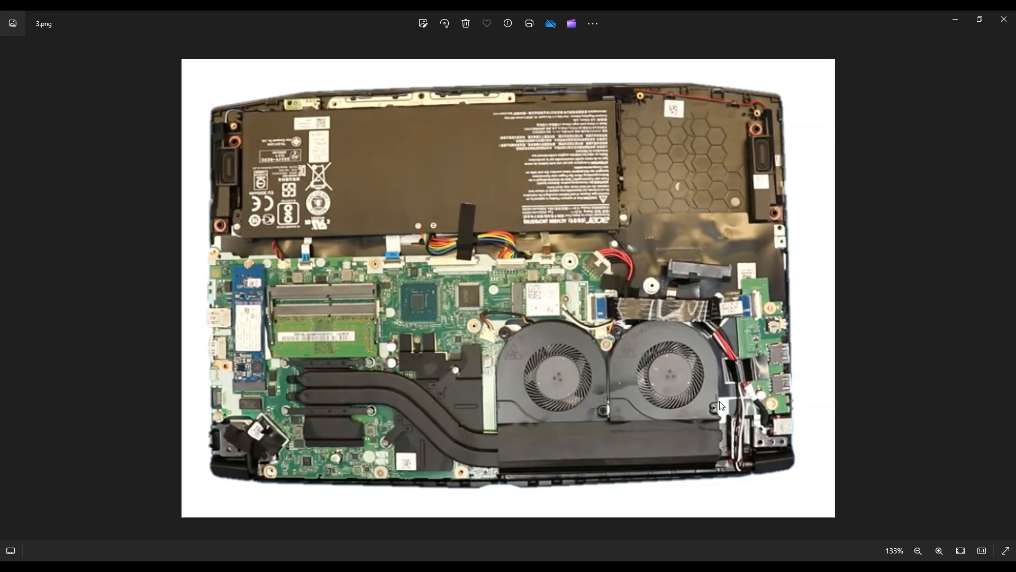
pyautogui.moveTo(322, 331)
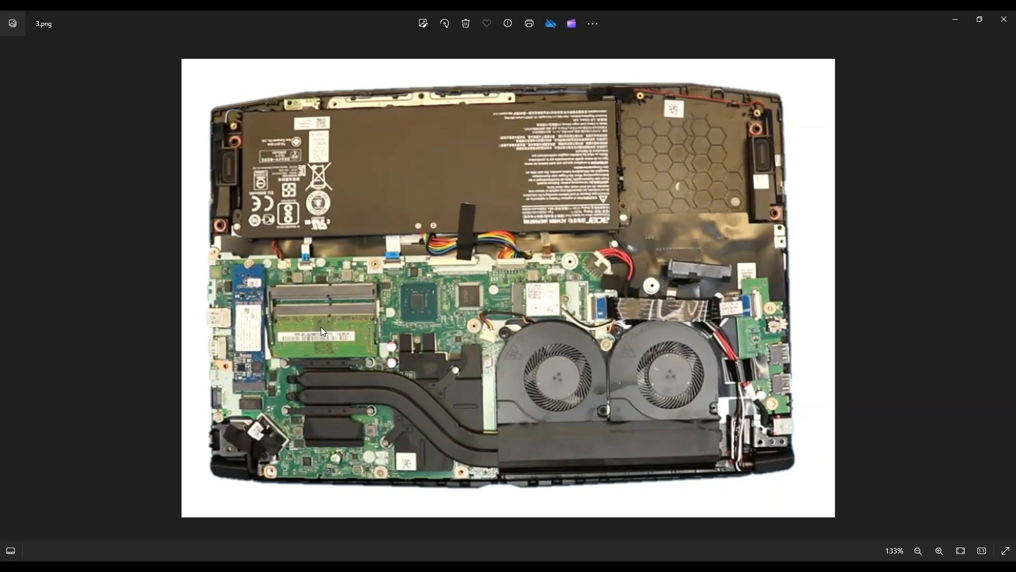
pyautogui.moveTo(253, 251)
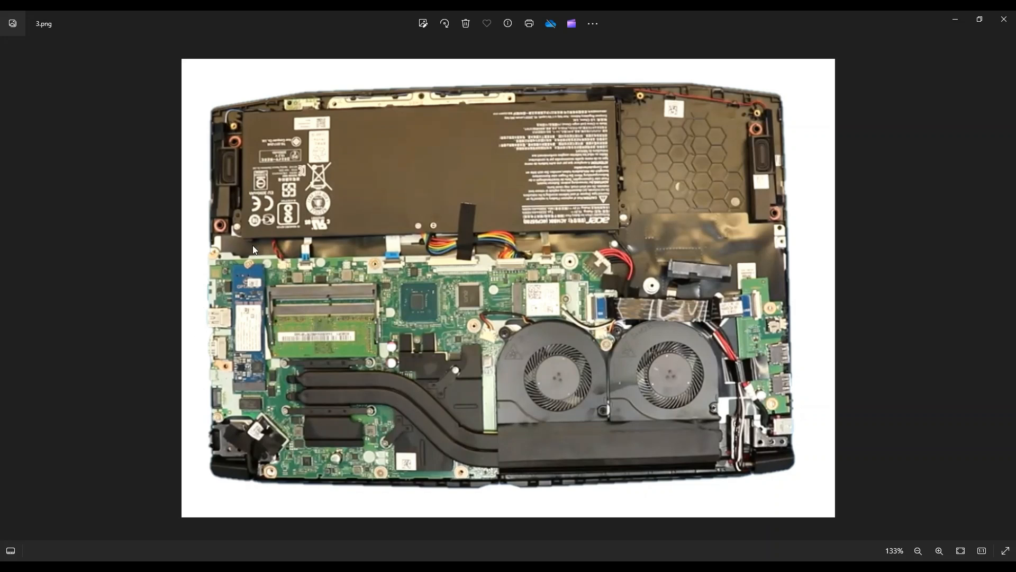
pyautogui.moveTo(247, 282)
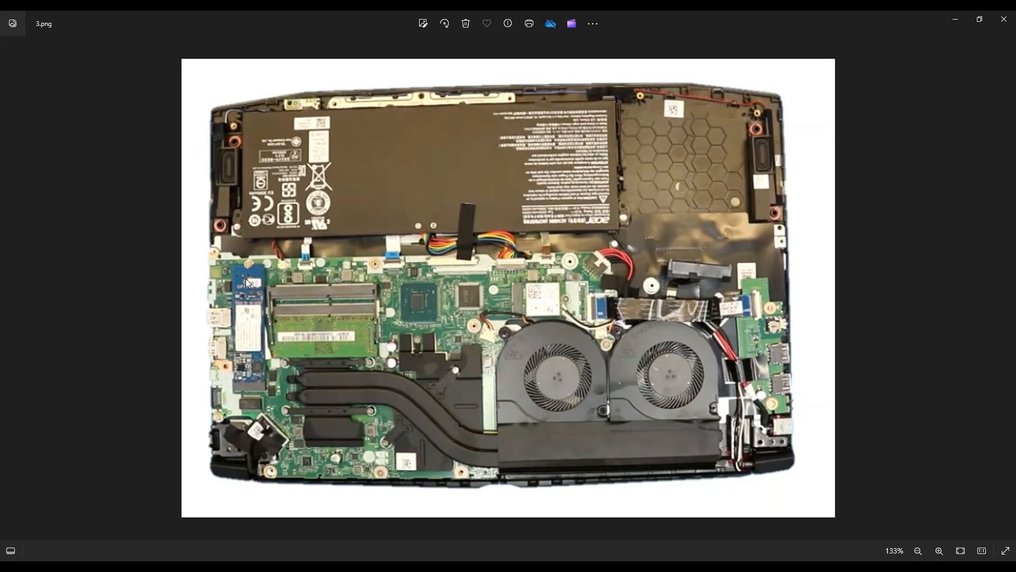
pyautogui.moveTo(250, 388)
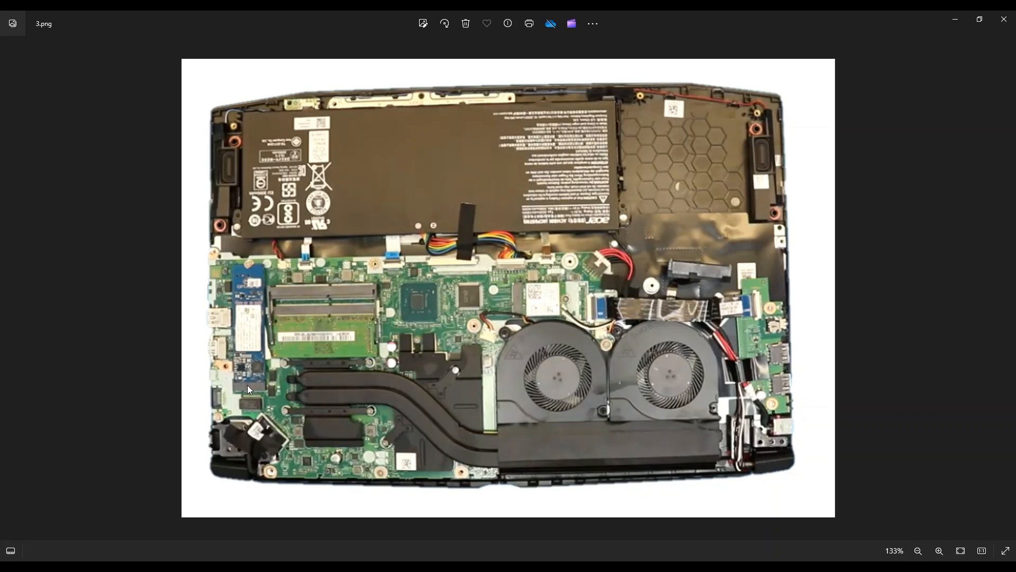
pyautogui.moveTo(249, 356)
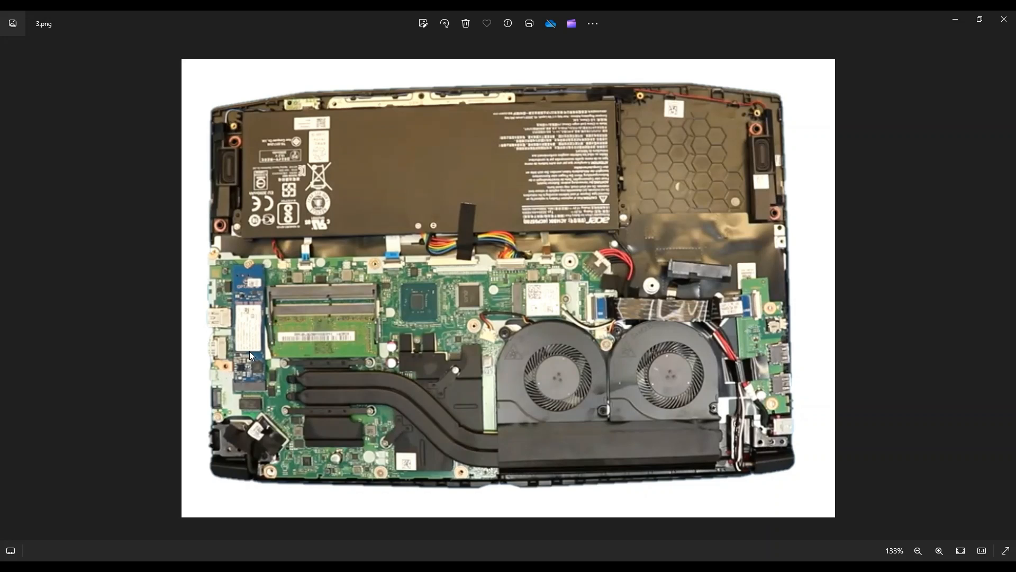
pyautogui.moveTo(243, 370)
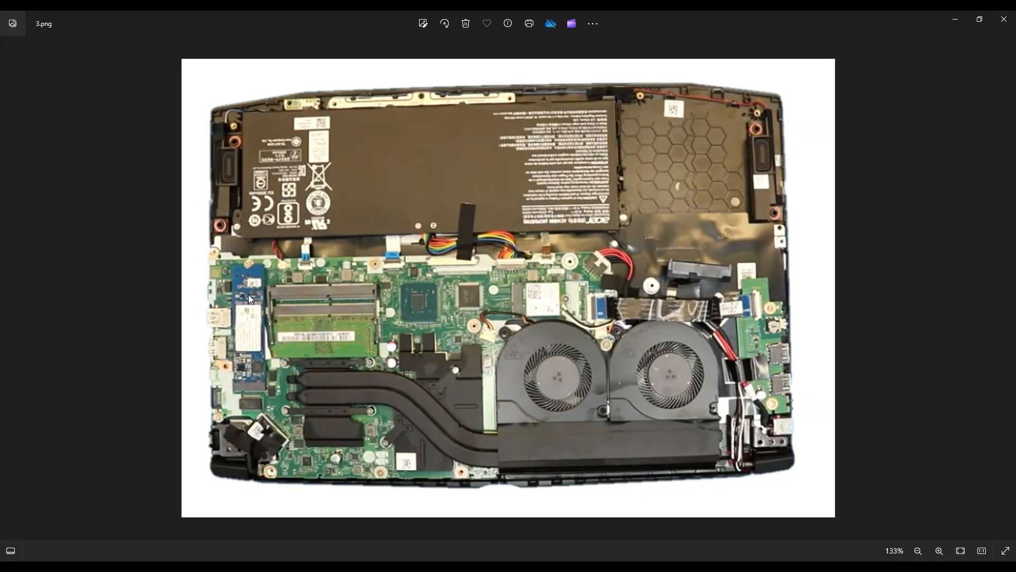
pyautogui.moveTo(247, 272)
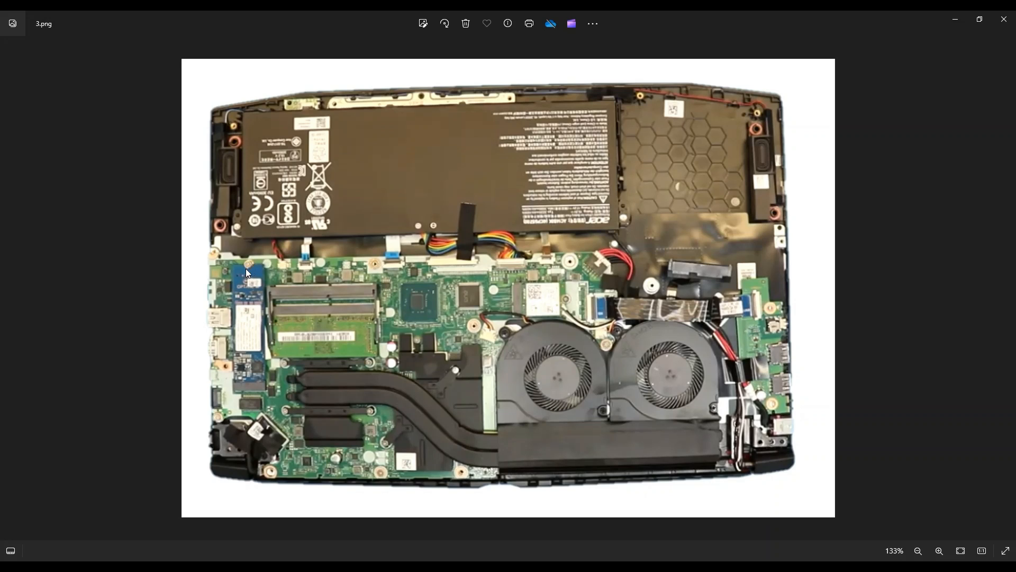
pyautogui.moveTo(247, 266)
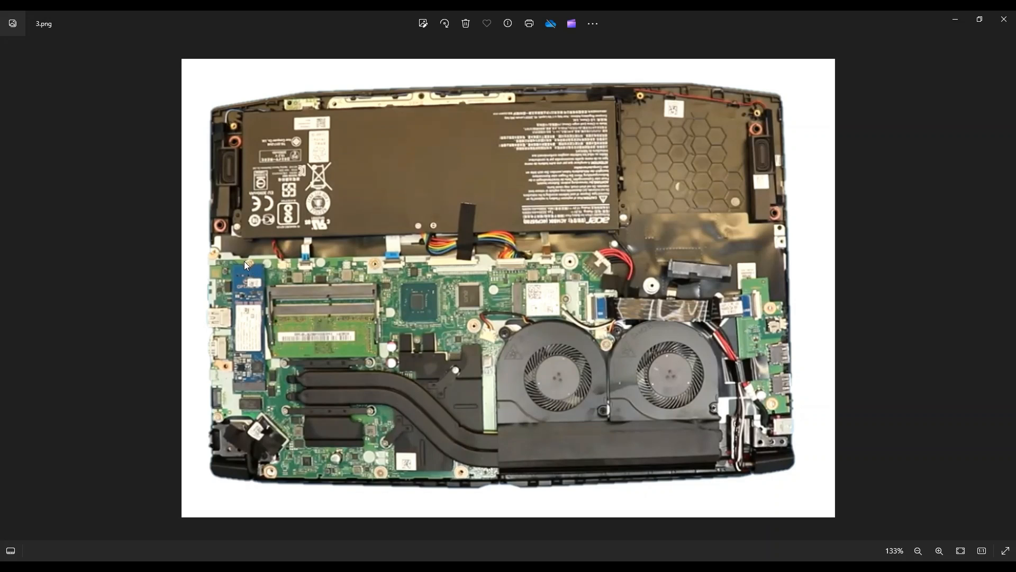
pyautogui.moveTo(253, 324)
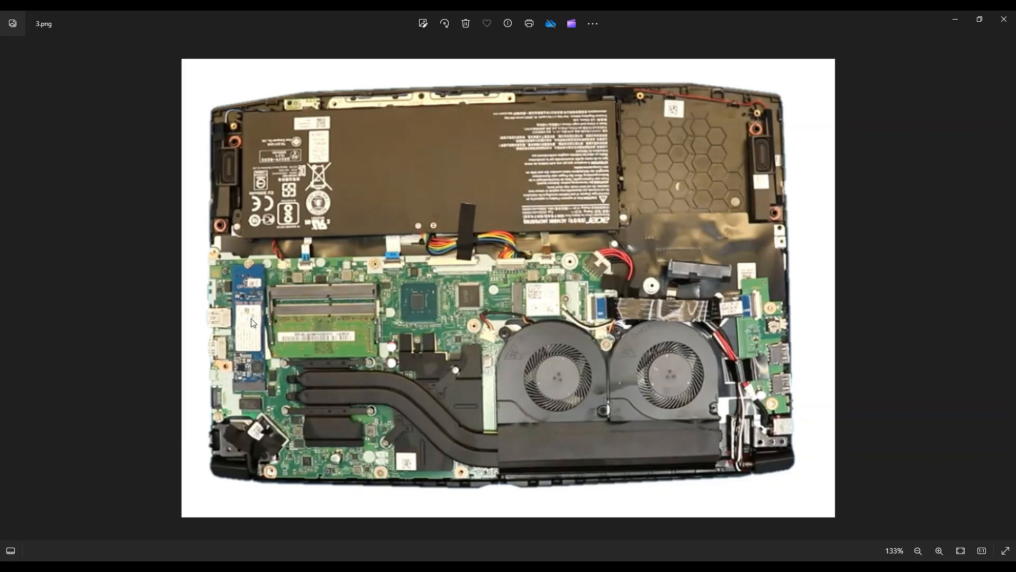
pyautogui.moveTo(252, 307)
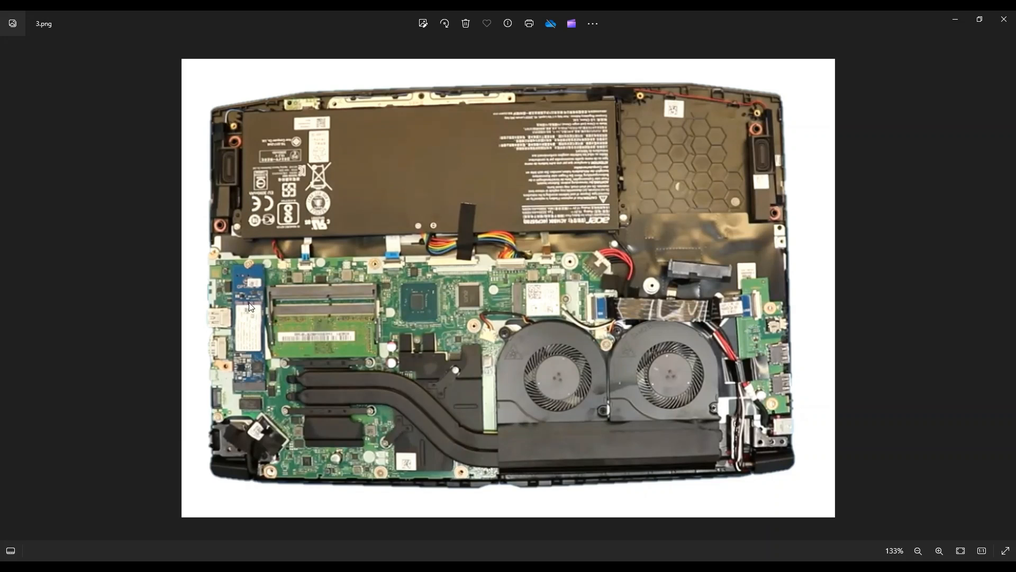
pyautogui.moveTo(229, 382)
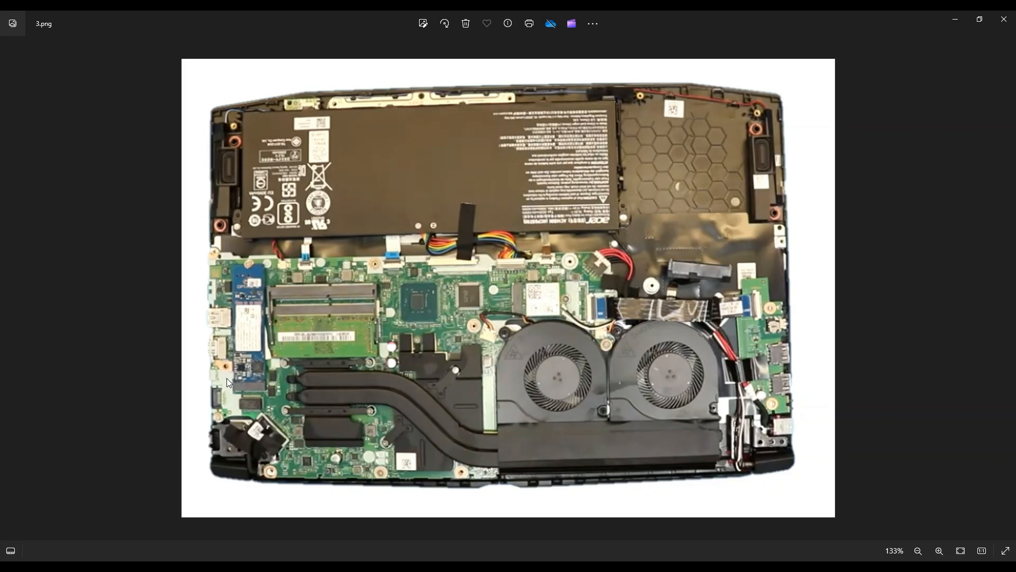
pyautogui.moveTo(252, 284)
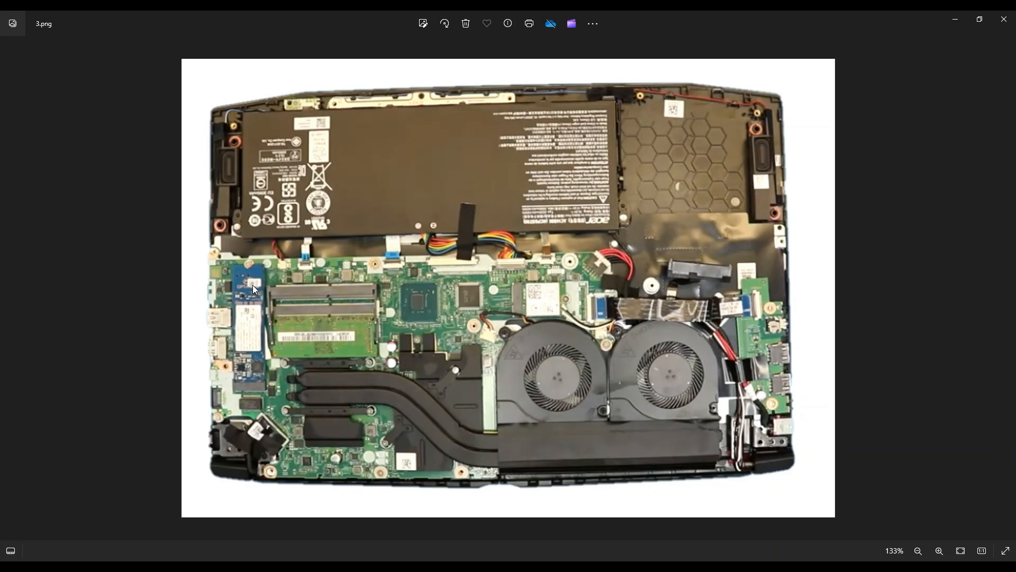
pyautogui.moveTo(290, 258)
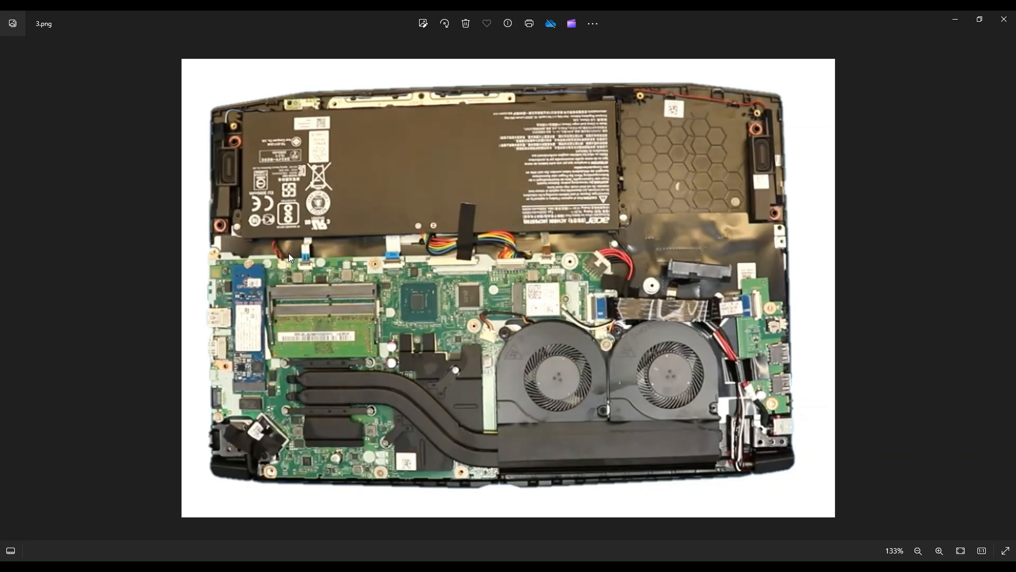
pyautogui.moveTo(233, 395)
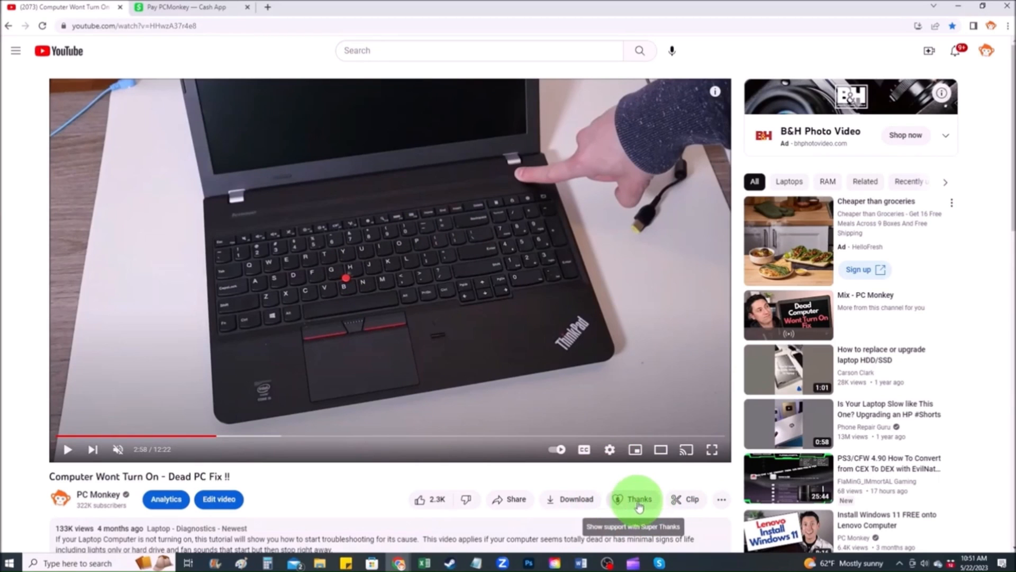
# Buy and send a $2 Super Thanks to PC Monkey from the video page
pyautogui.click(637, 499)
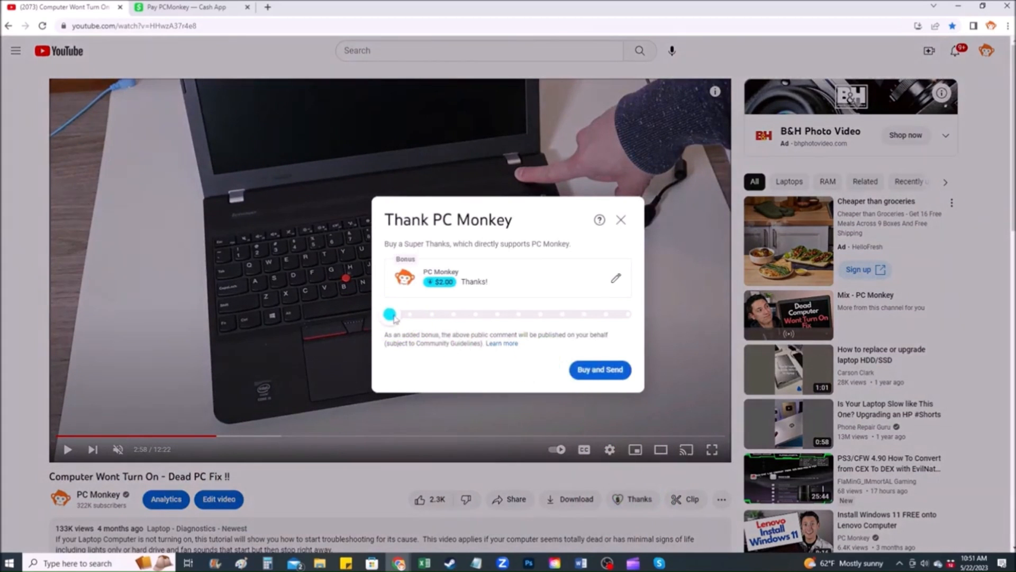
pyautogui.click(599, 369)
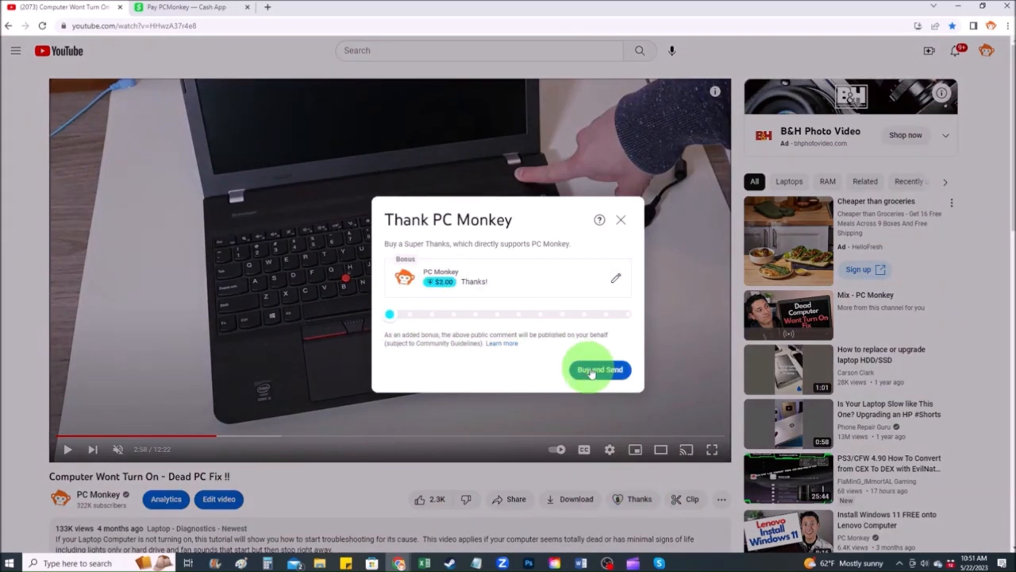
pyautogui.click(189, 8)
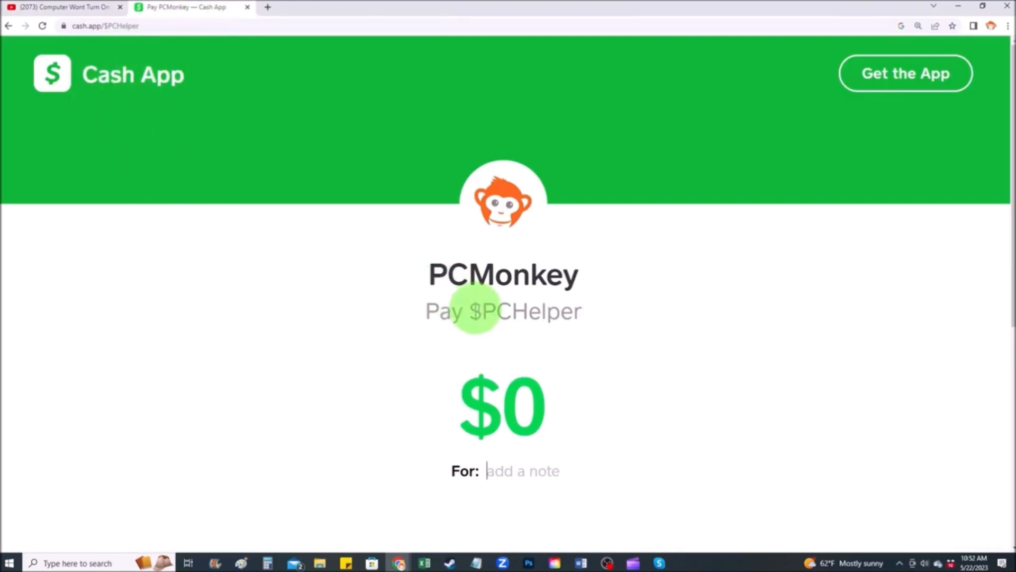
# Enter a $2 amount for PCMonkey with the note 'Thanks :)'
pyautogui.write('2')
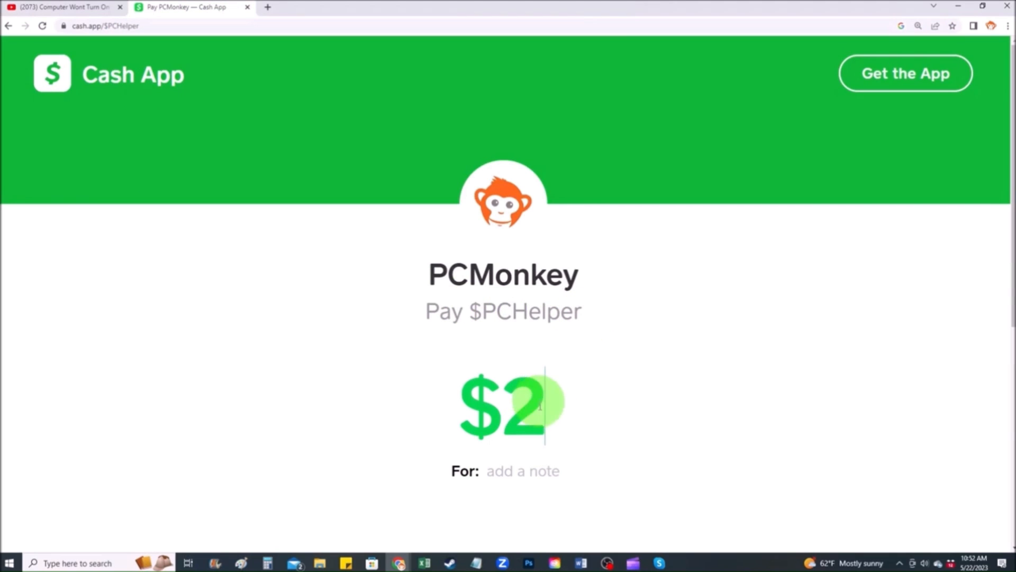
pyautogui.write('Thanks :)')
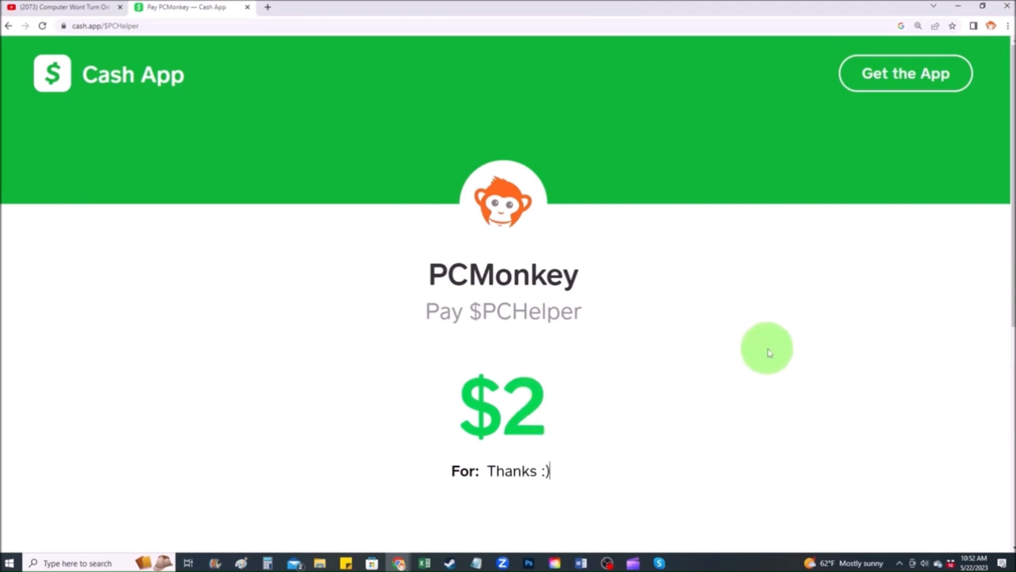